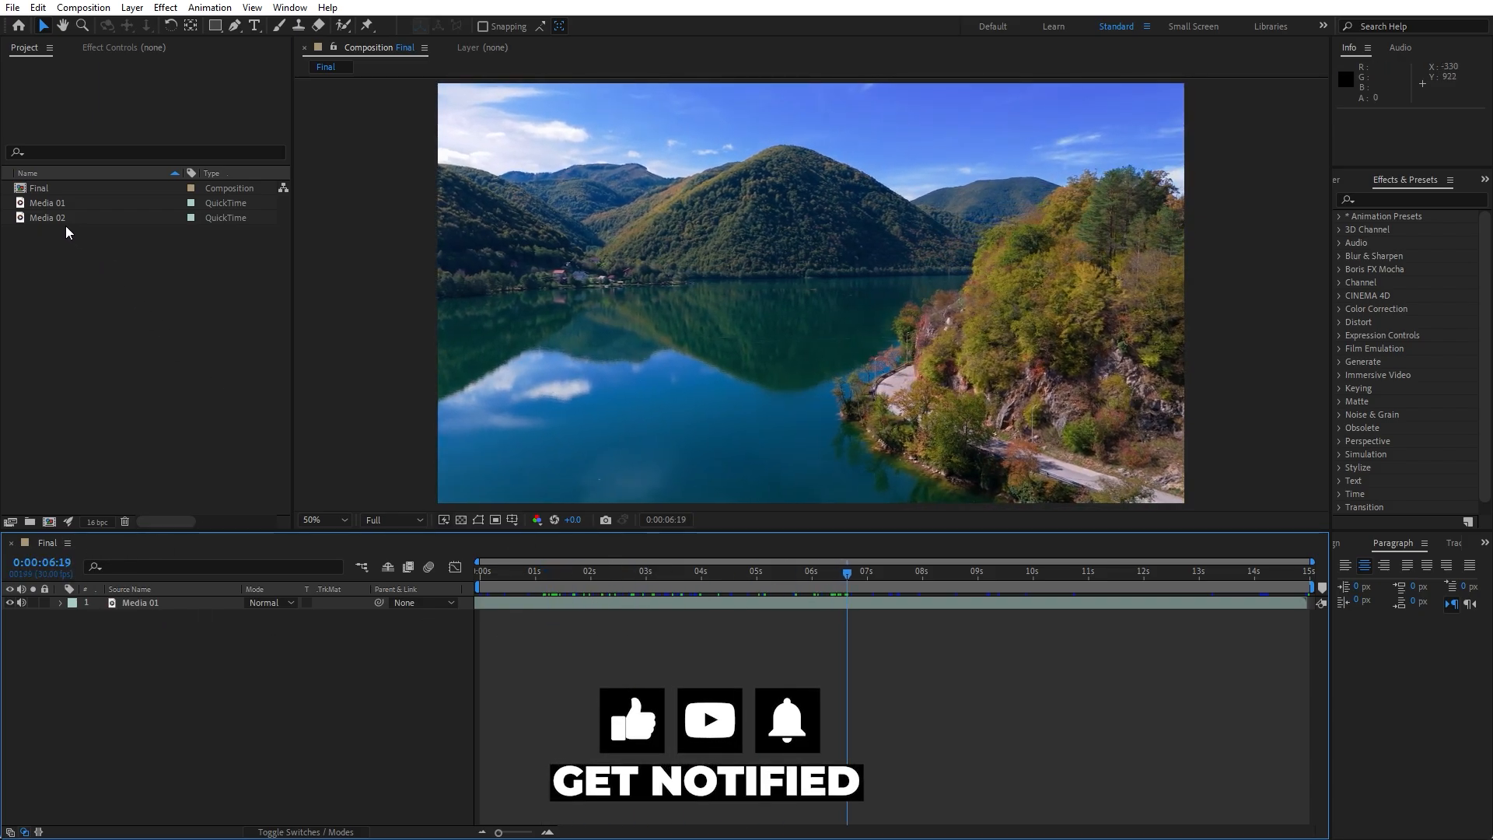
Create a white comp-size solid named TR above Media 01 in the Final comp
left_click(48, 218)
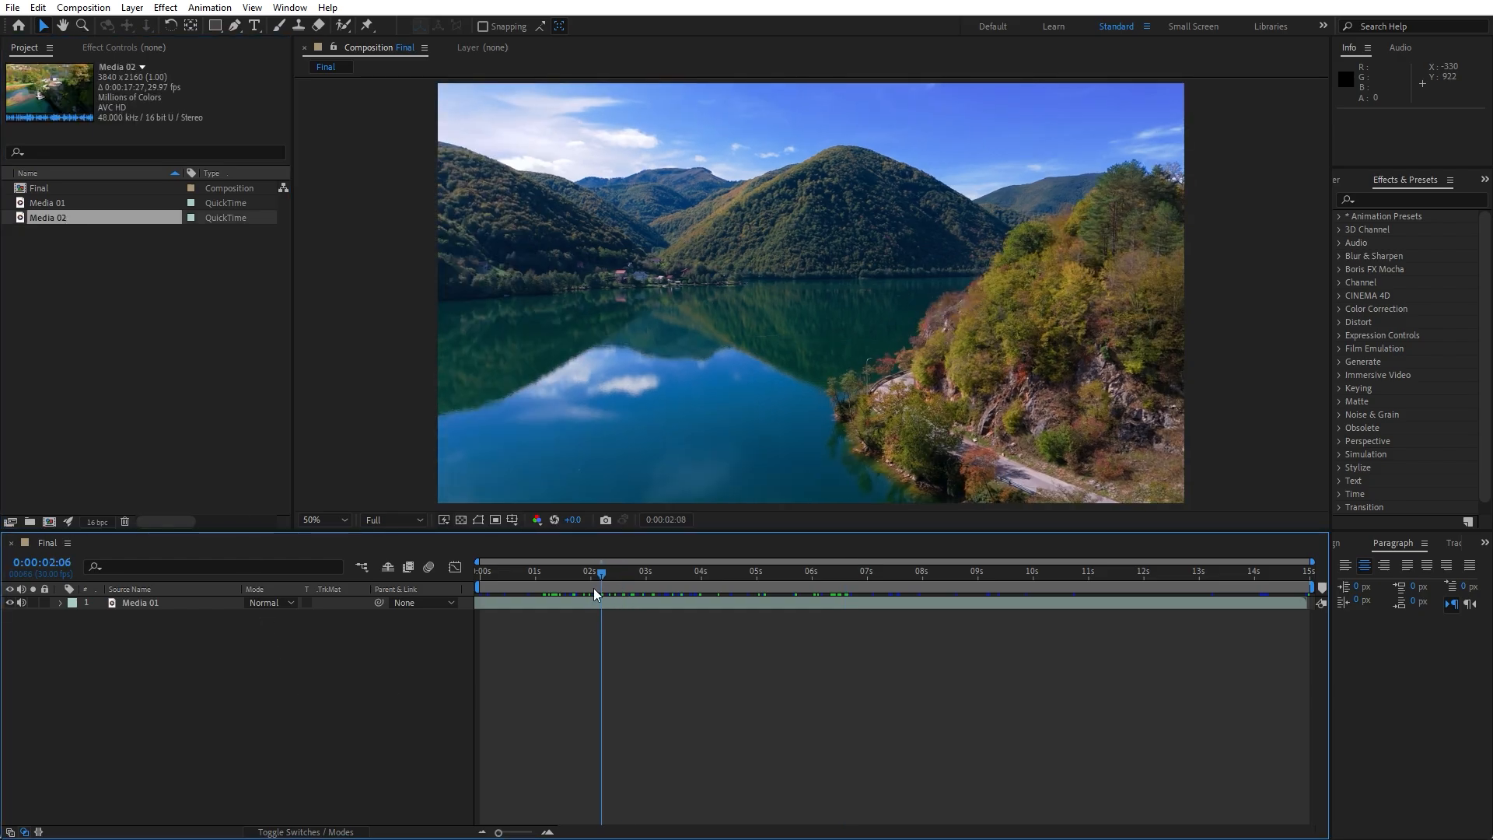
right_click(610, 591)
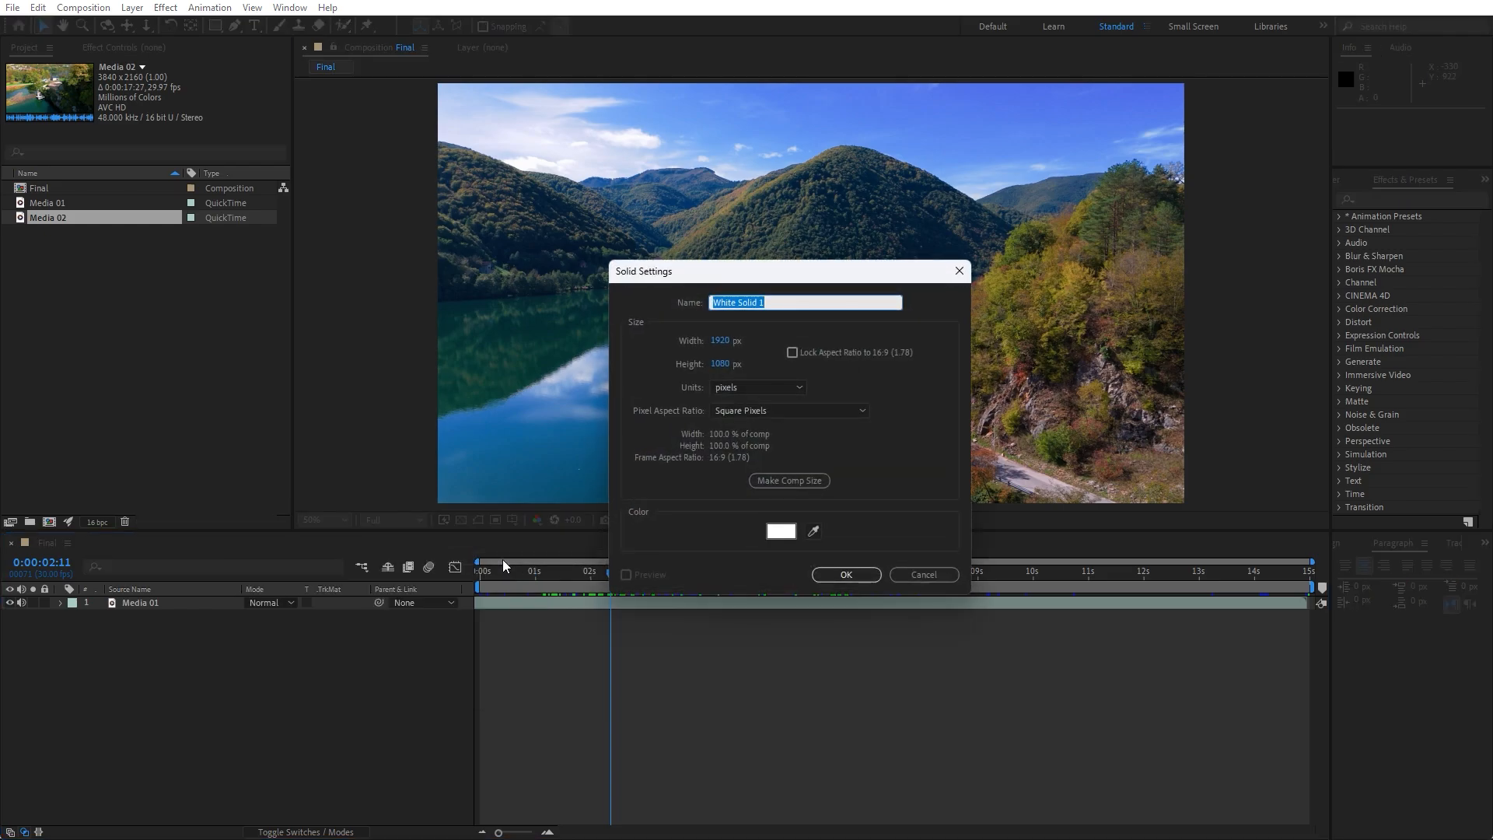
type("TR")
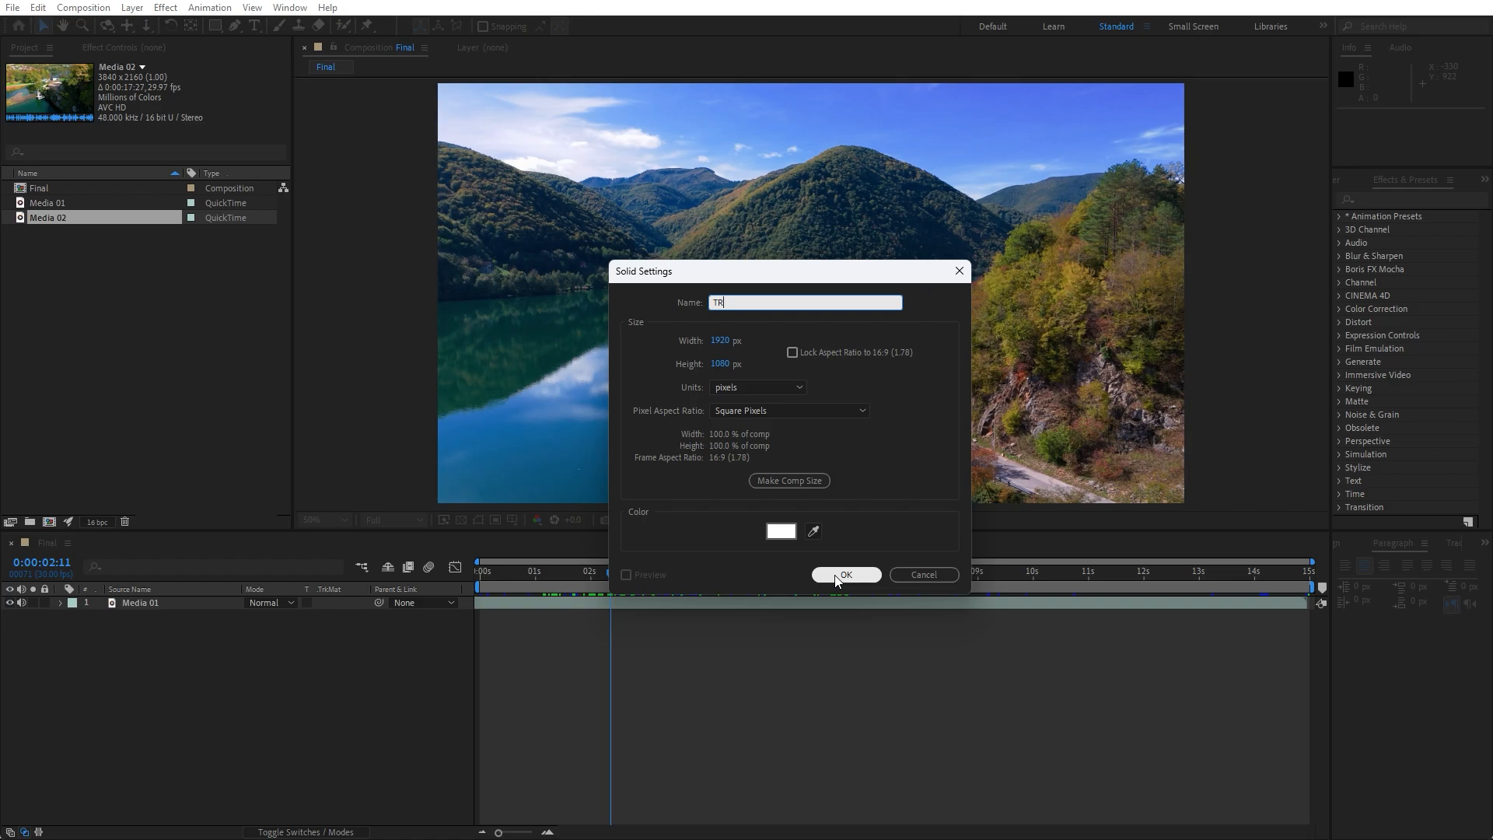
mouse_move(922, 574)
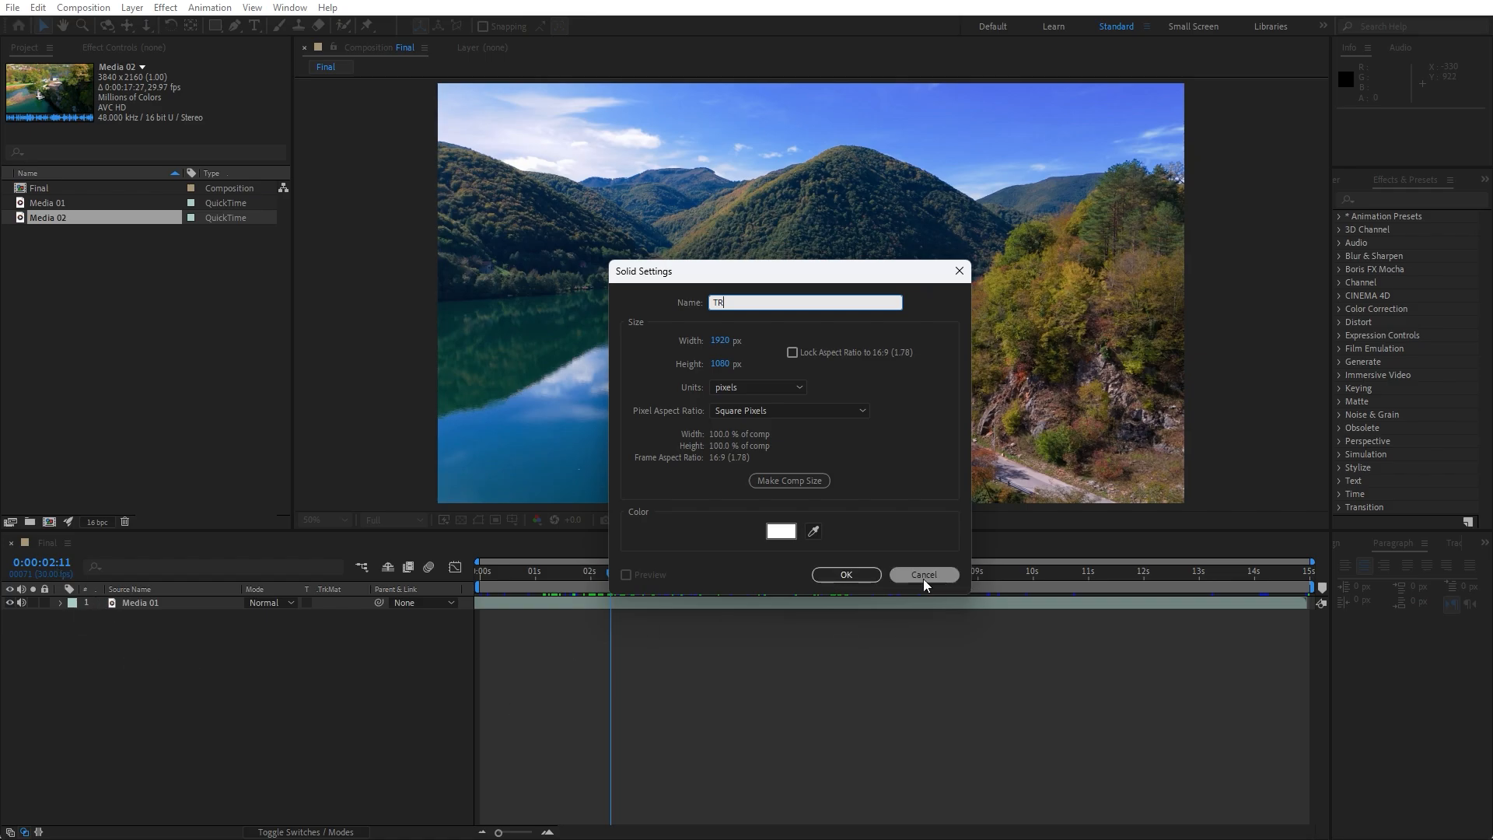
left_click(844, 574)
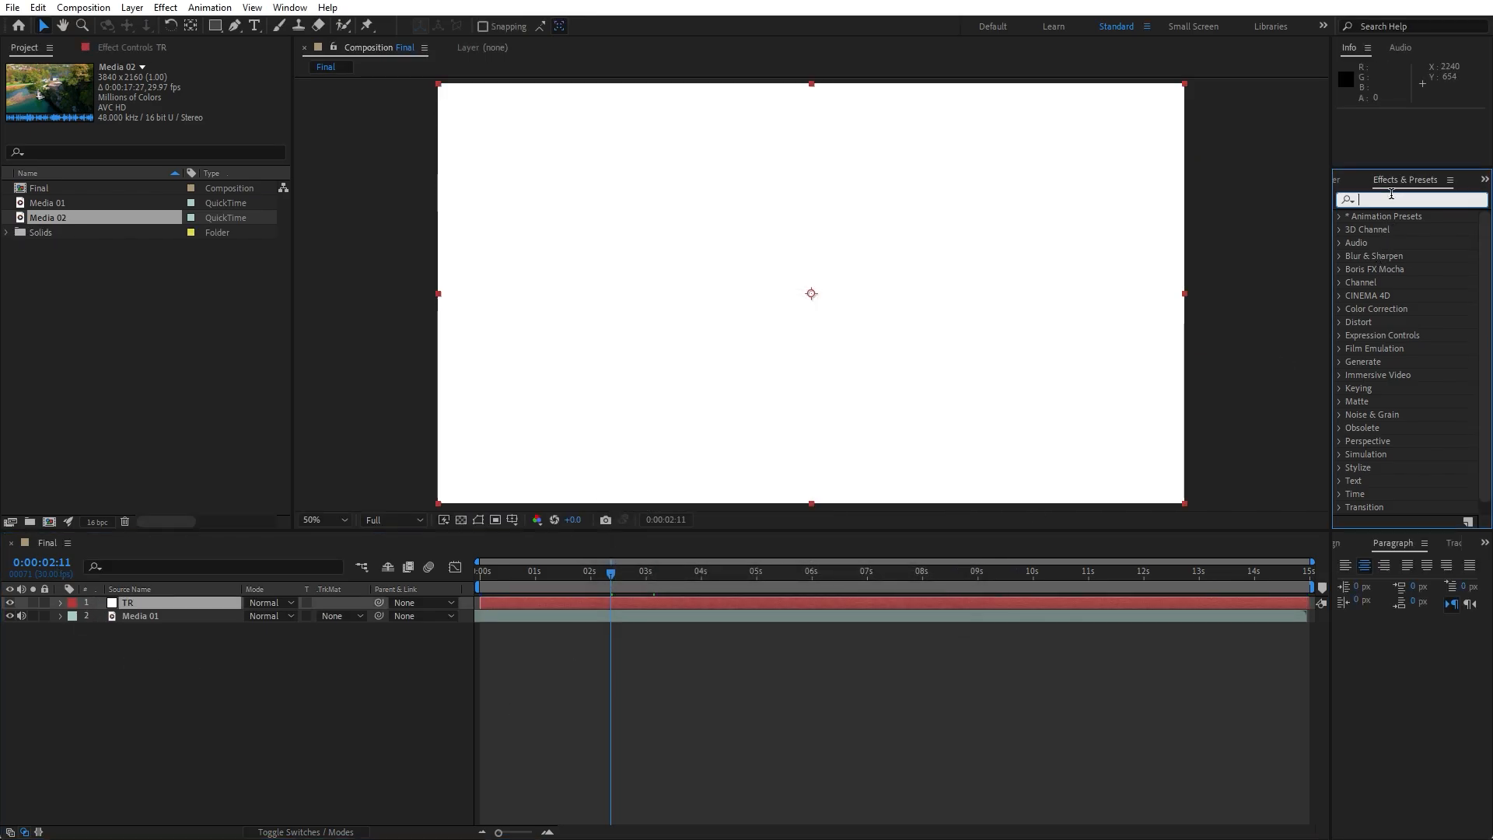
Apply CC Threads to TR and rotate its Direction toward 45°
type("cc th")
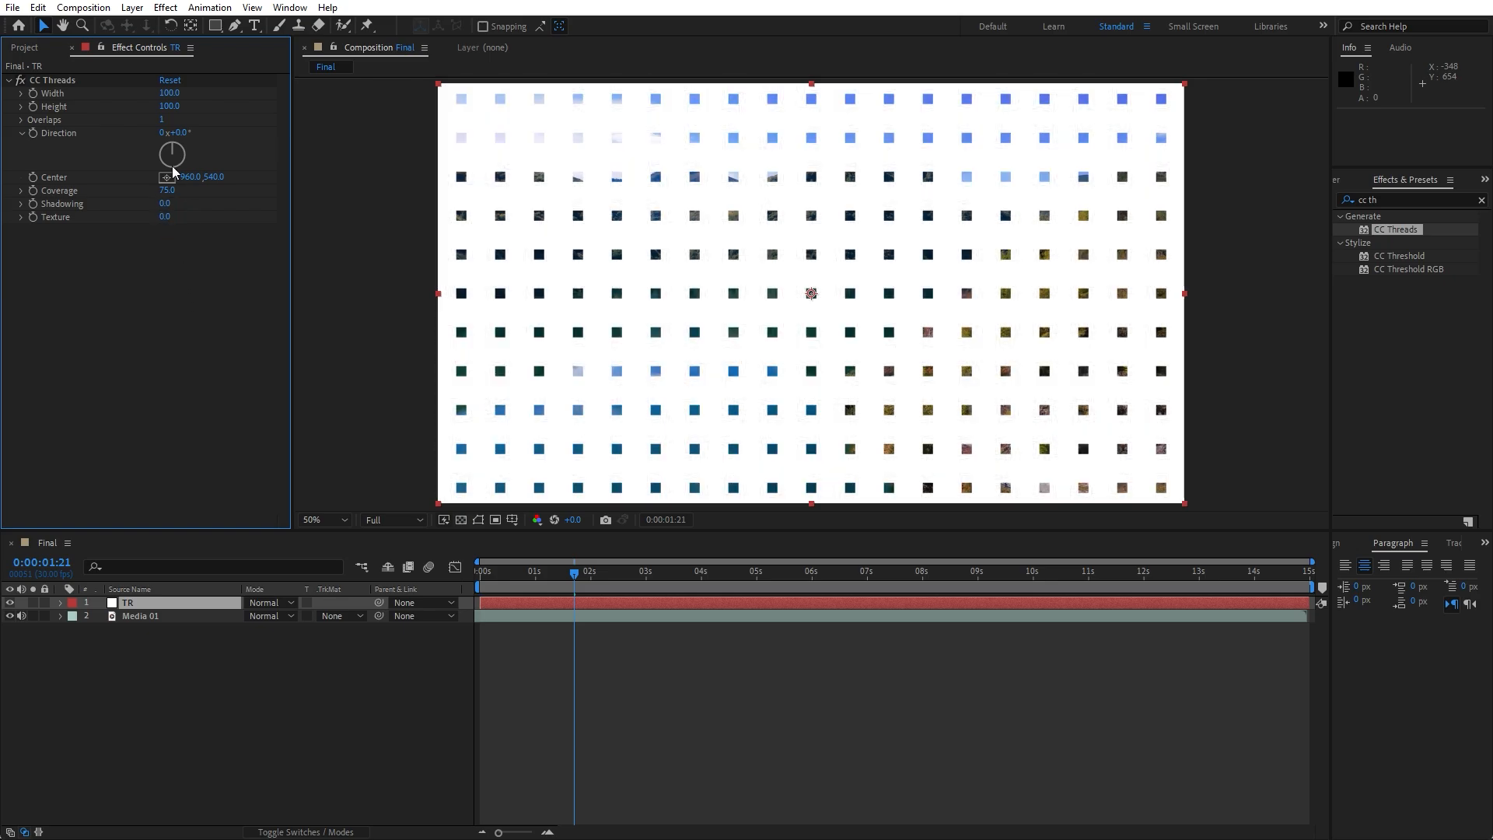
left_click_drag(171, 152, 185, 140)
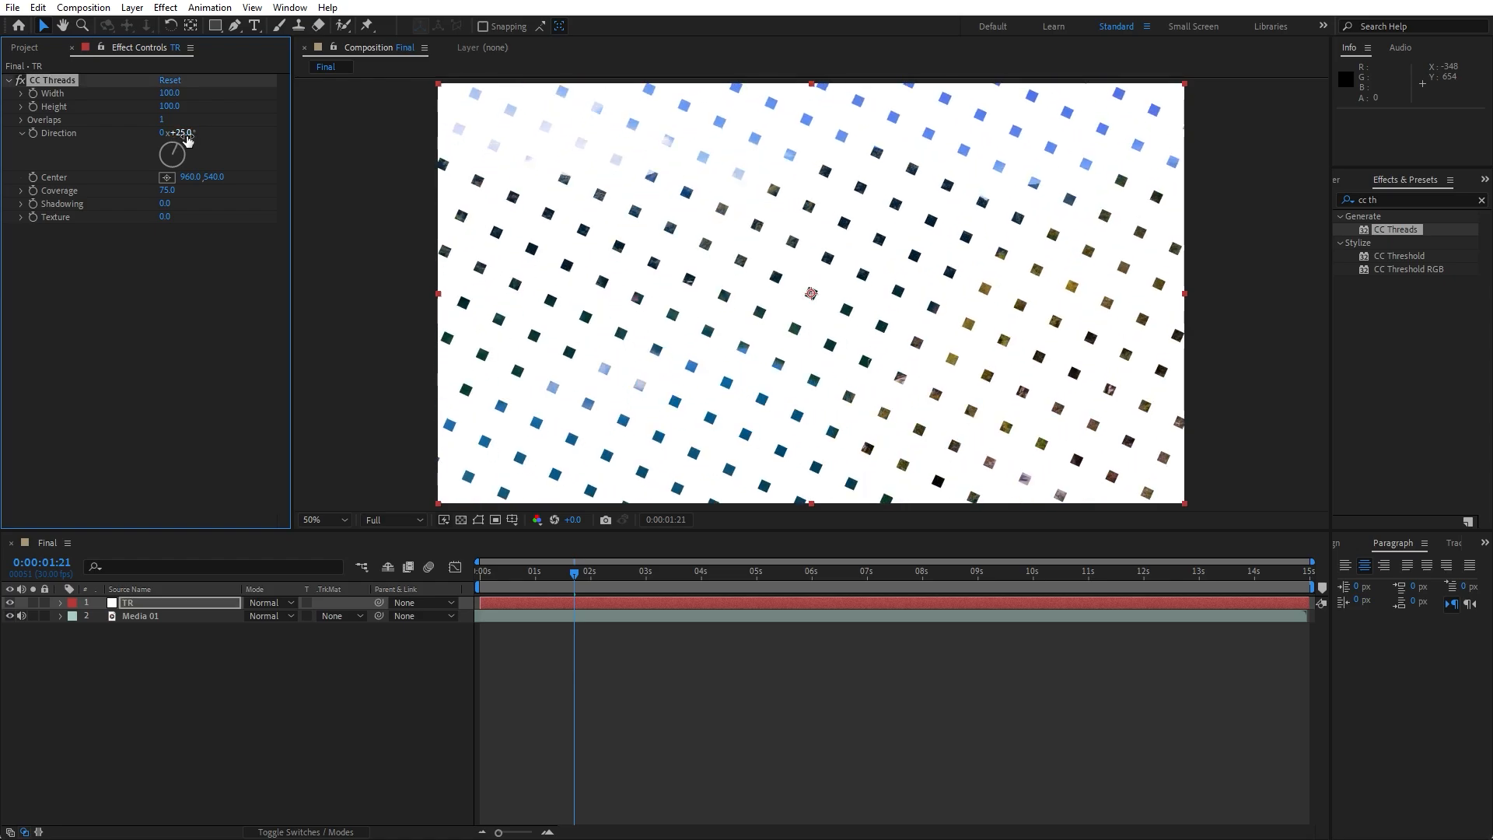
left_click_drag(171, 153, 171, 143)
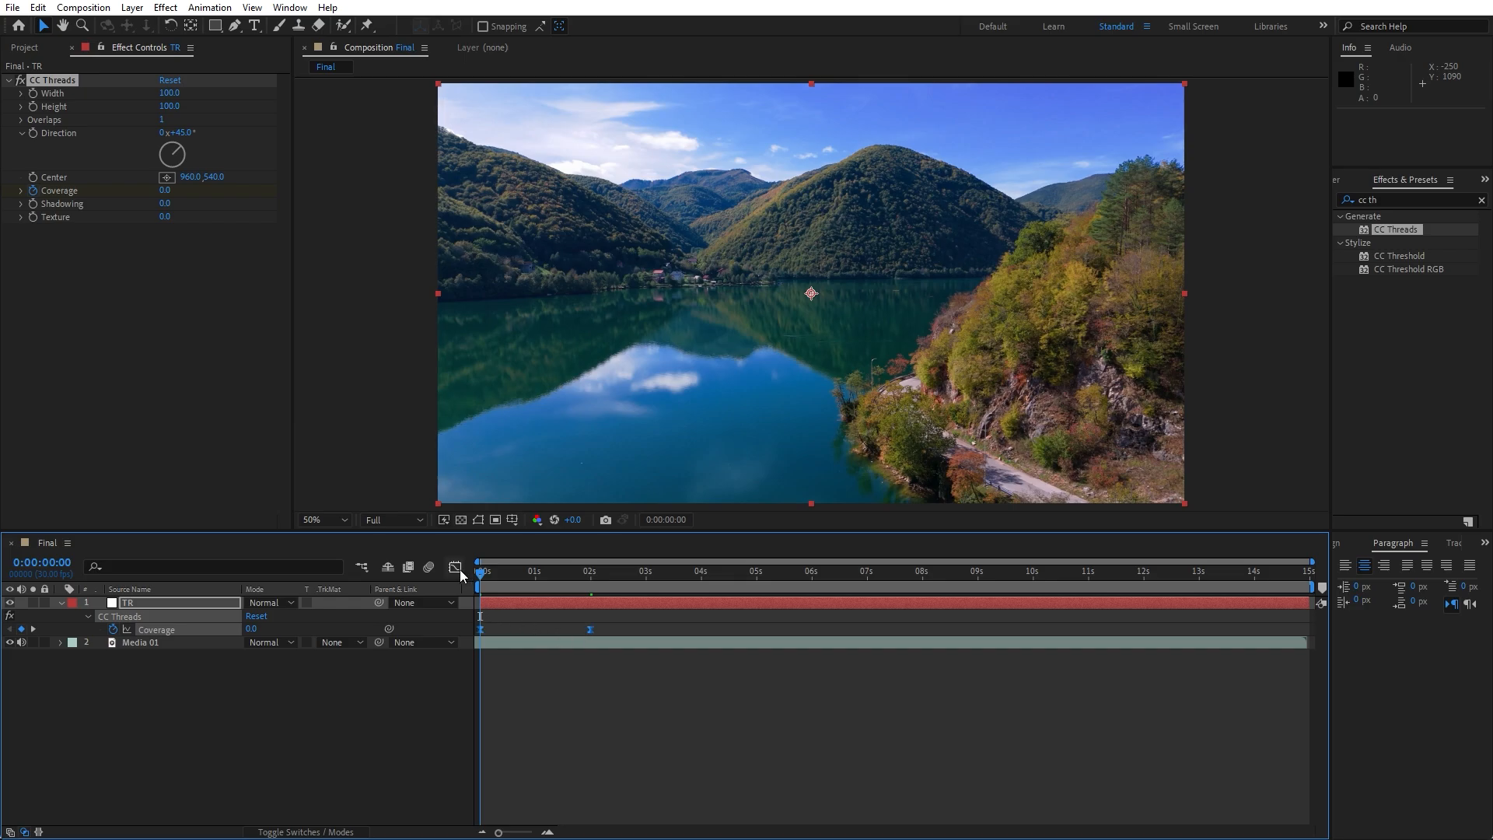
Show the Modes columns and set Media 01's track matte to Alpha Matte using TR
left_click(457, 566)
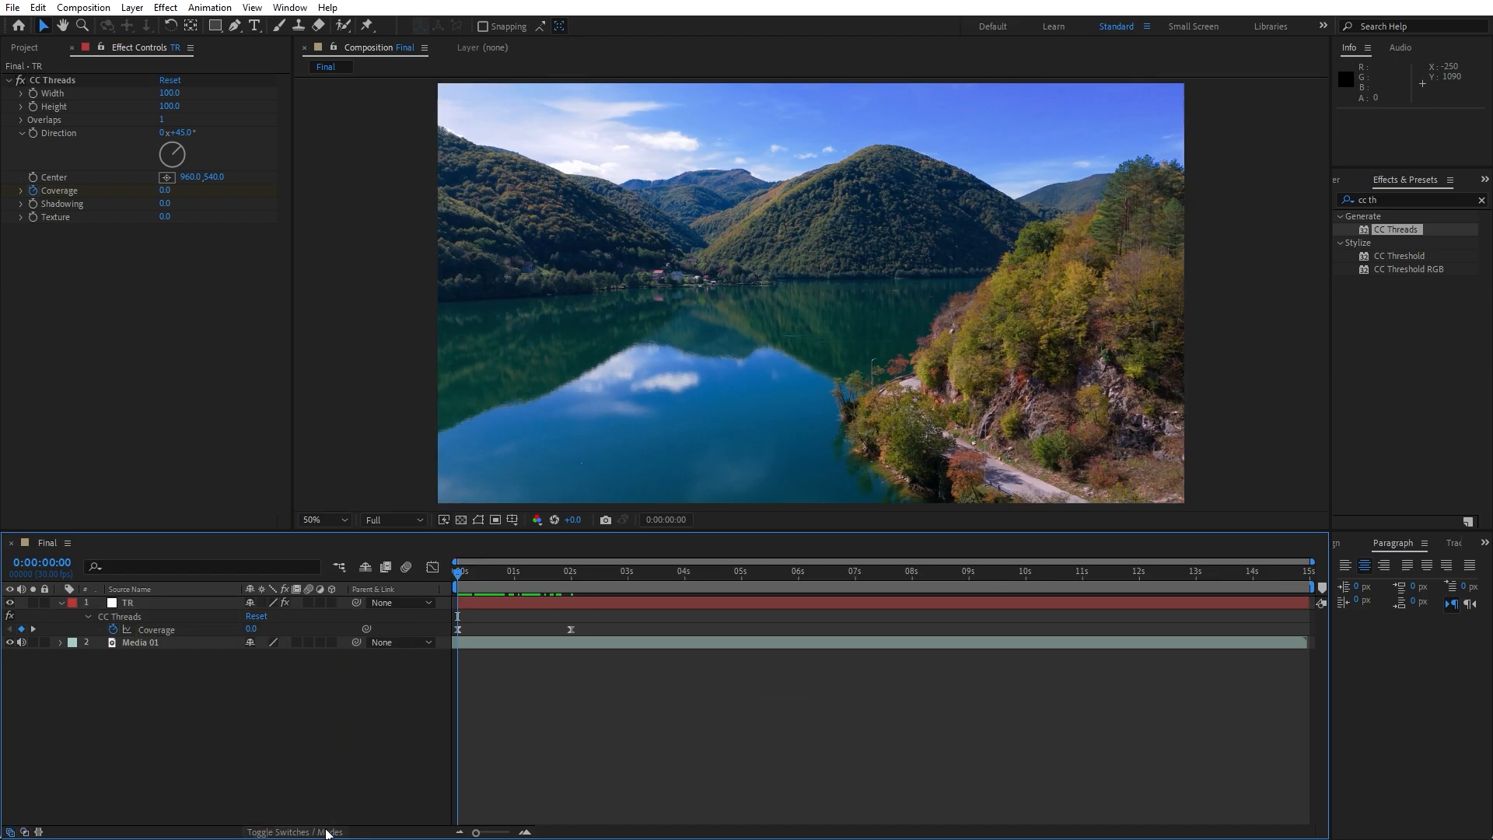
left_click(294, 830)
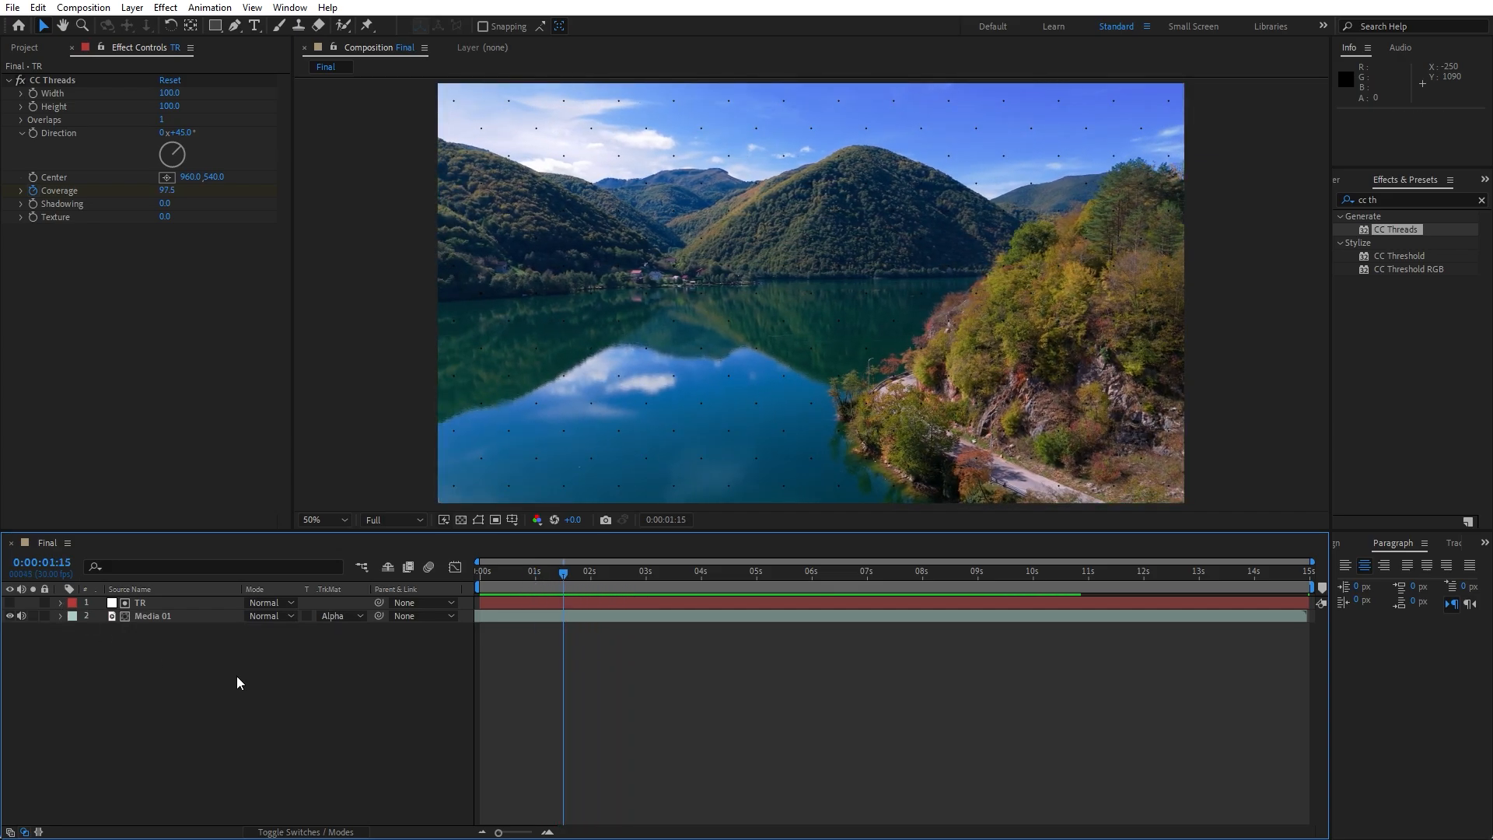
right_click(153, 610)
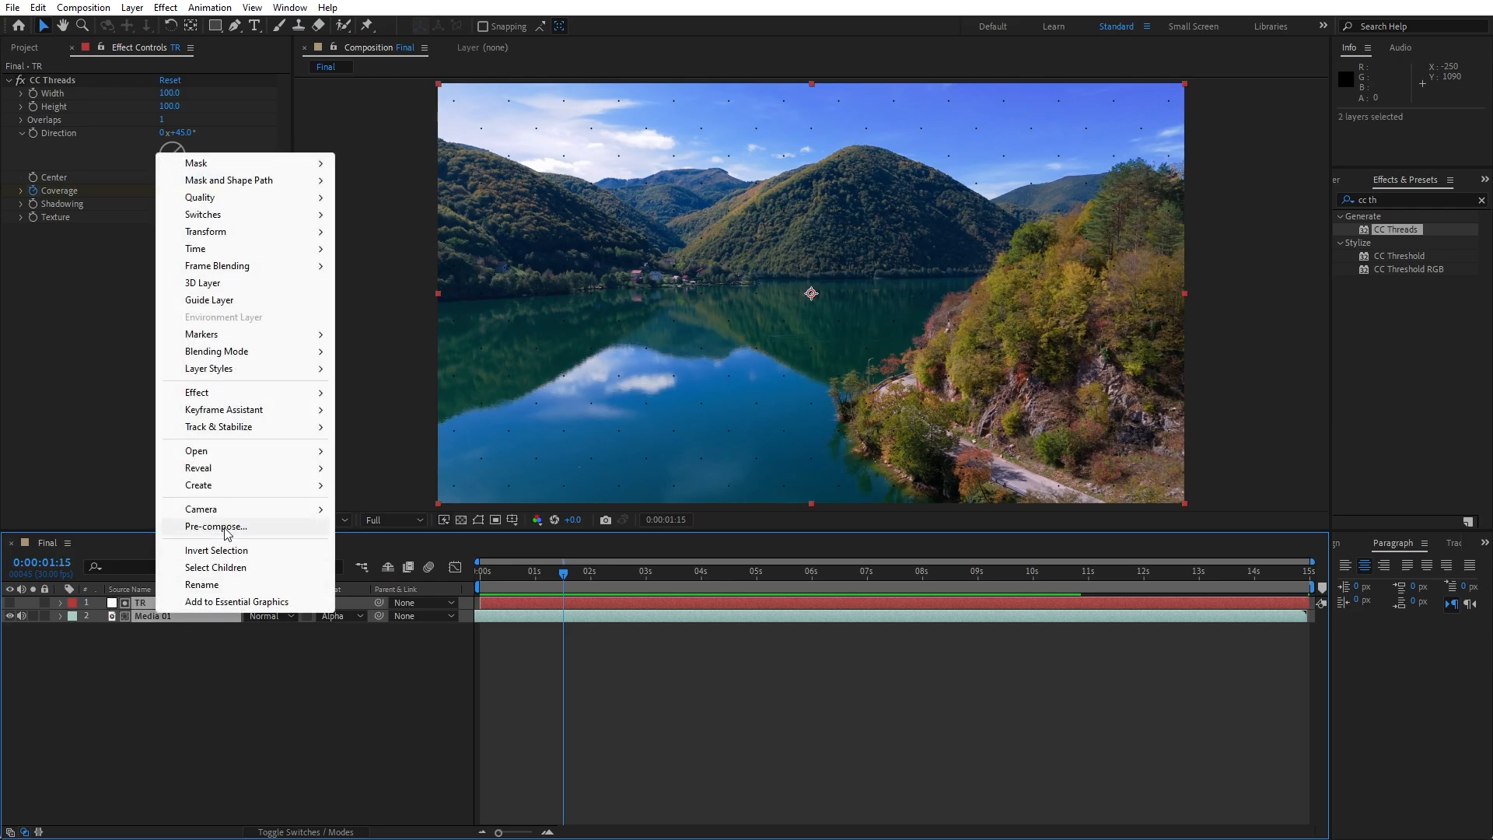
Pre-compose TR and Media 01 into Part 01, moving all attributes
left_click(214, 527)
type("Part 01")
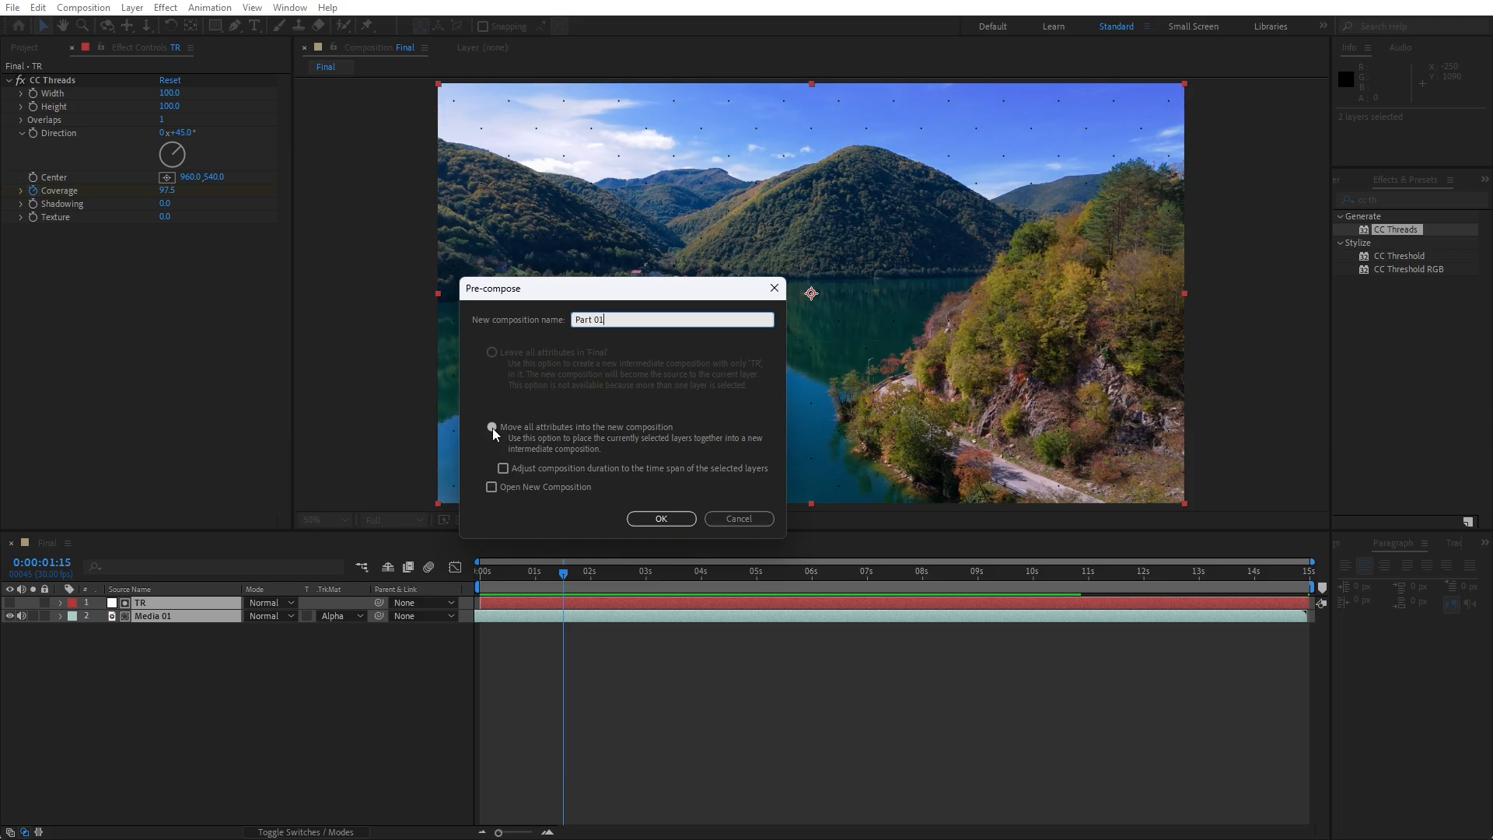
left_click(659, 517)
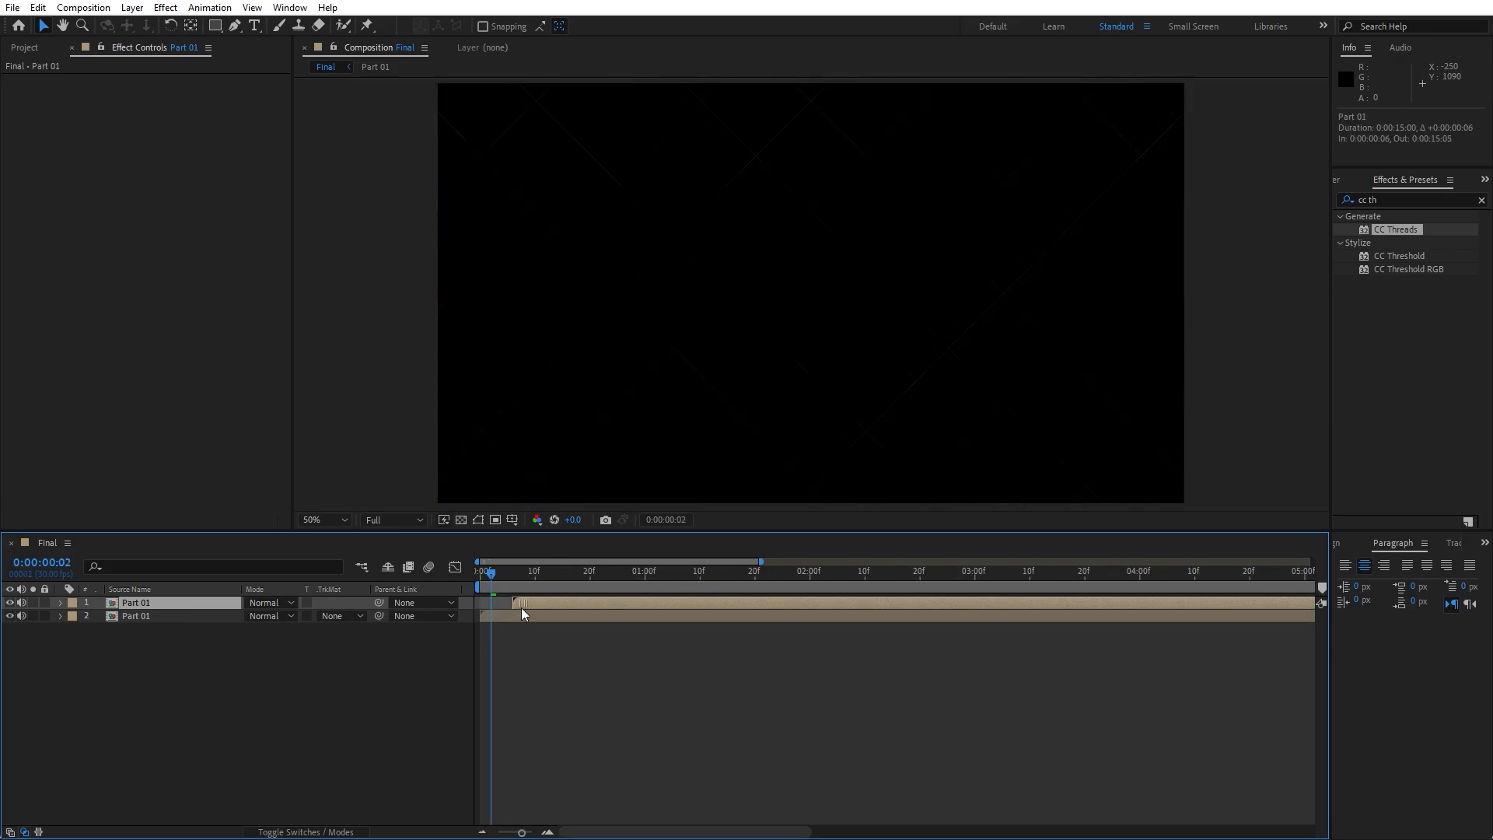
Offset the top Part 01 a few frames later and tint the lower one with Tritone
left_click_drag(514, 602, 493, 602)
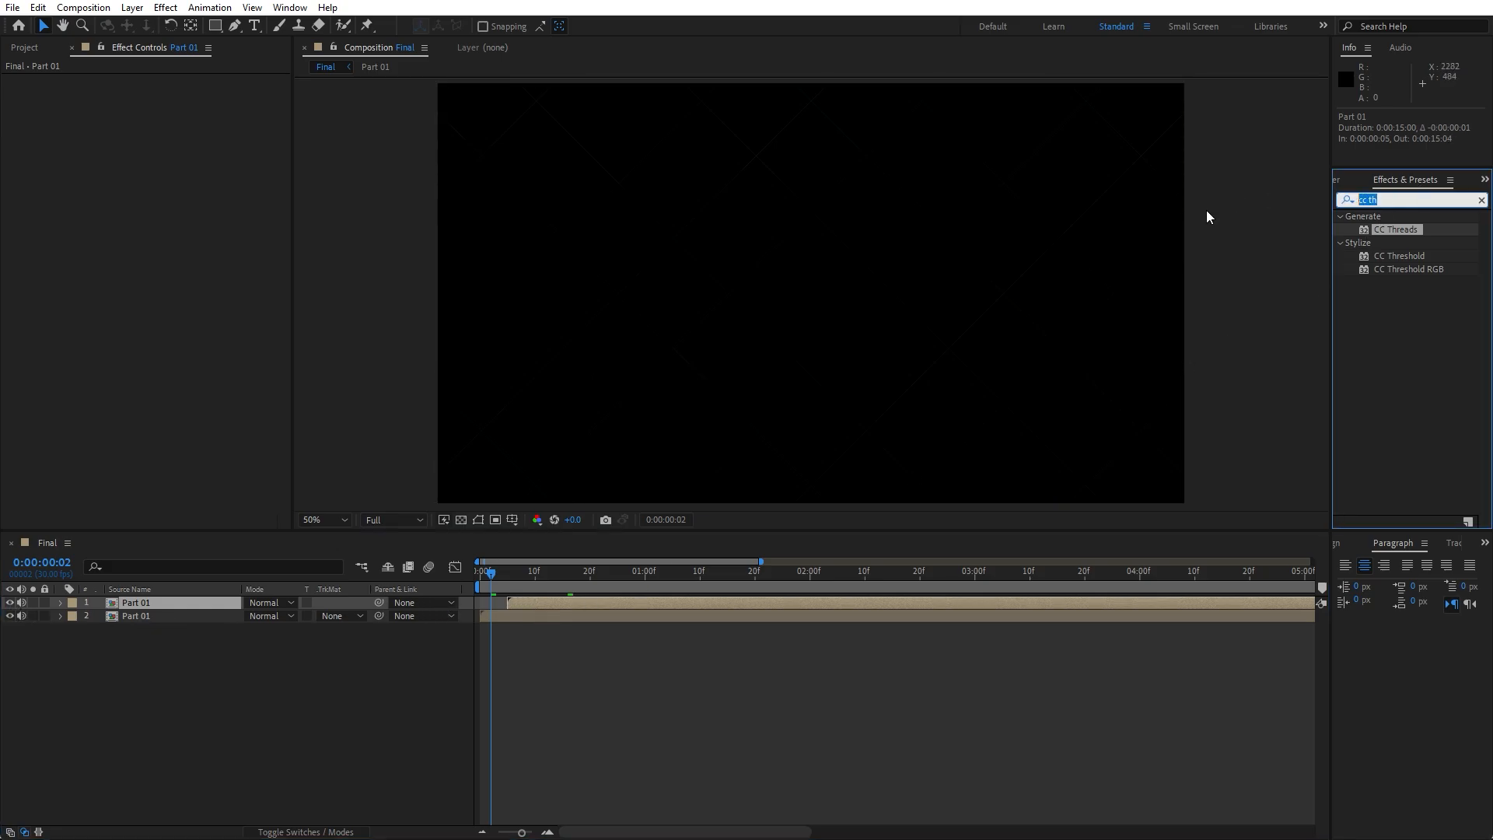
type("trito")
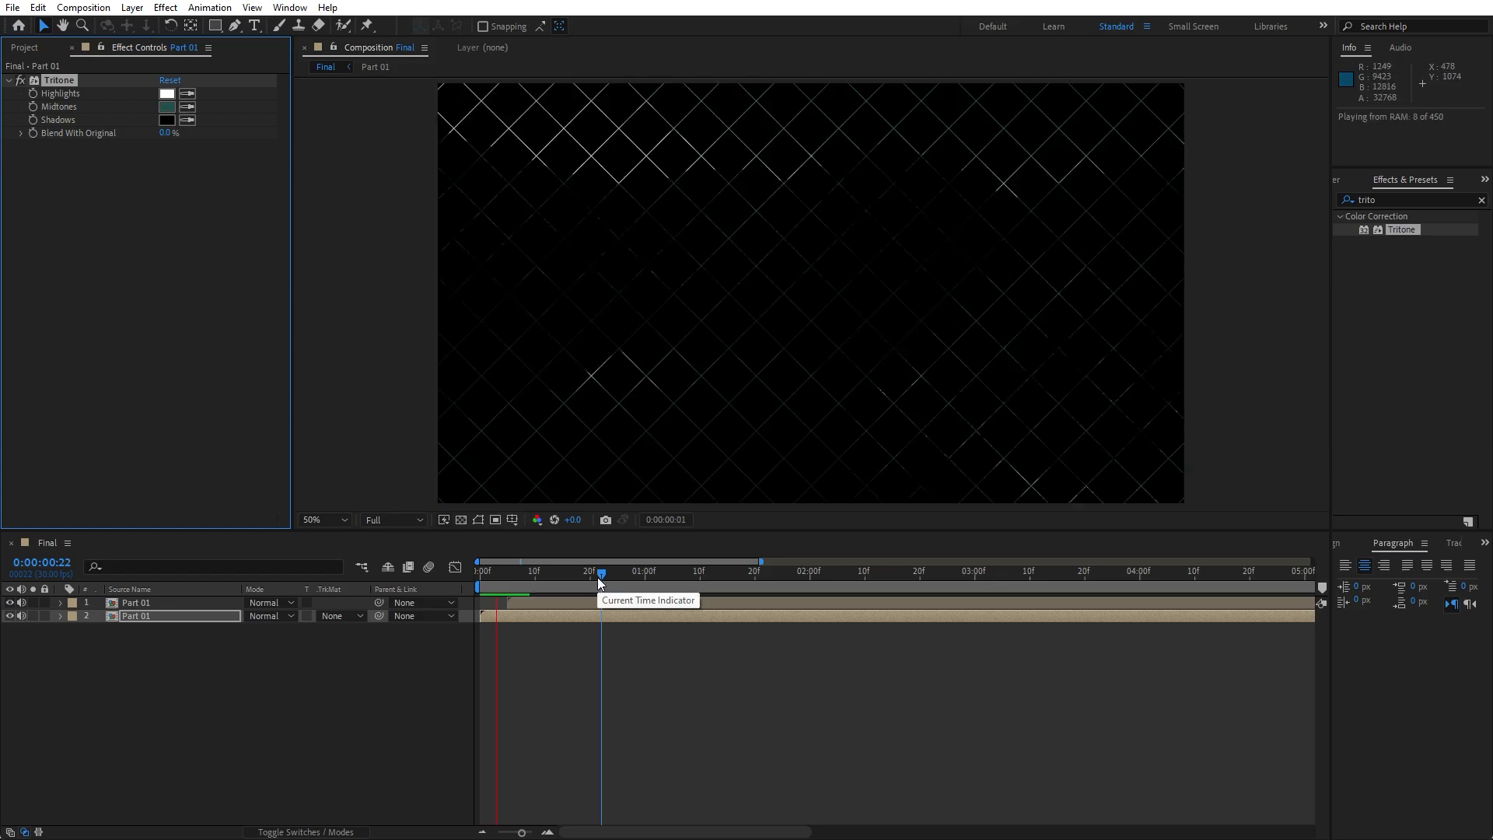
left_click_drag(599, 570, 613, 571)
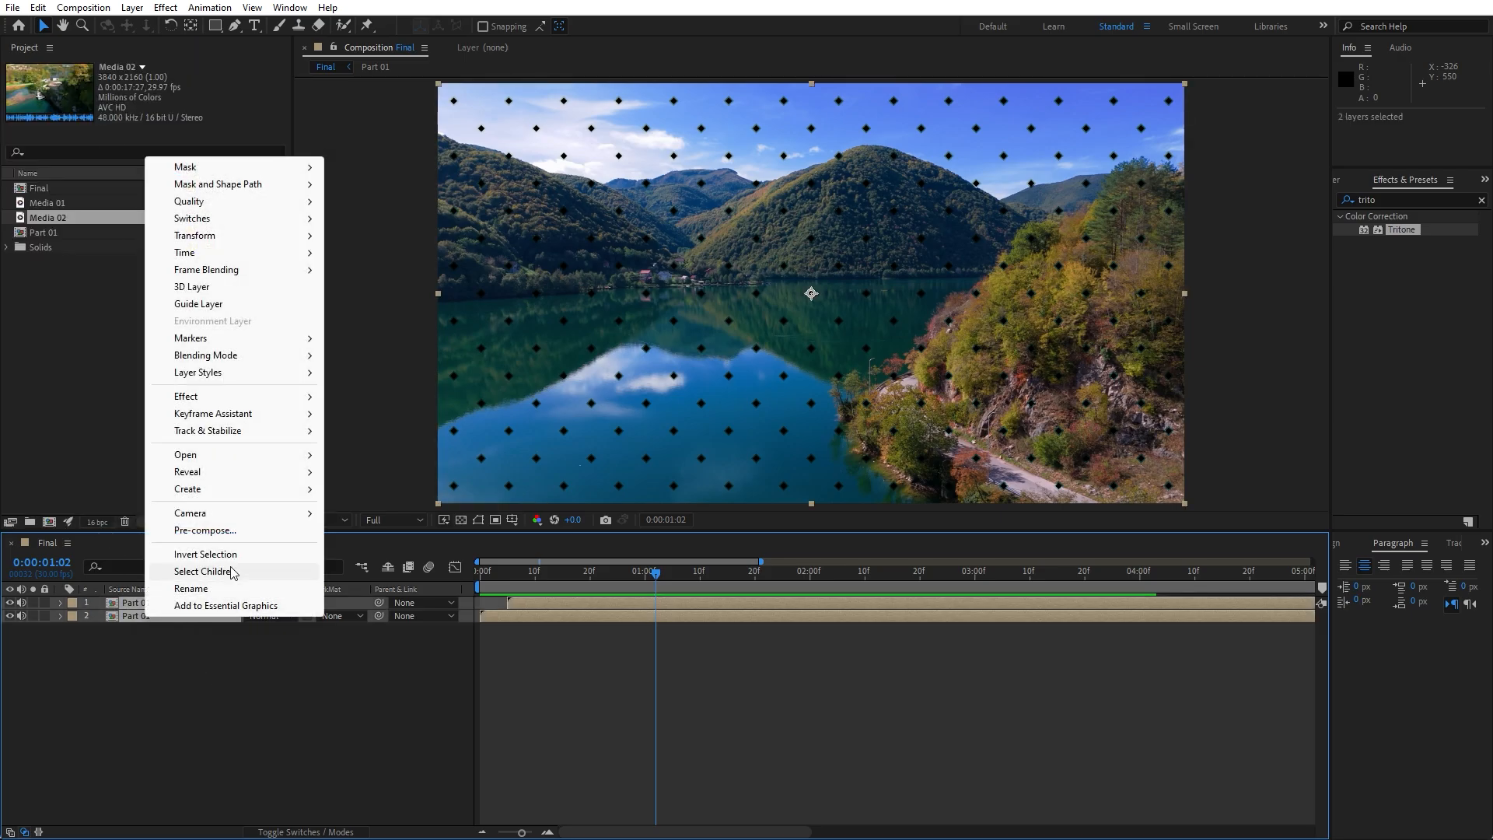
Pre-compose both Part 01 layers into Slide 01 and scrub through the transition
left_click(203, 530)
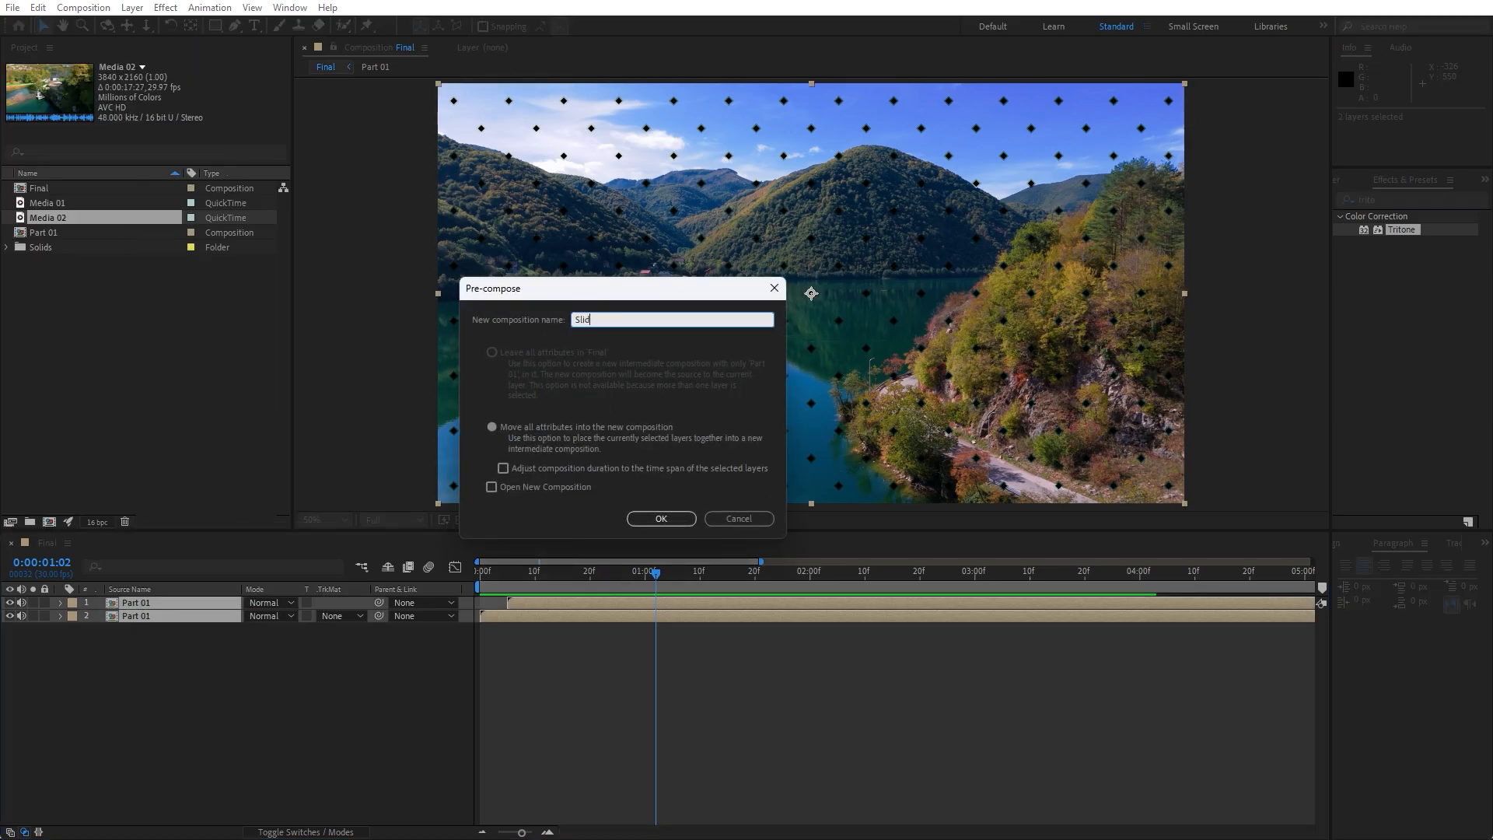
left_click(659, 517)
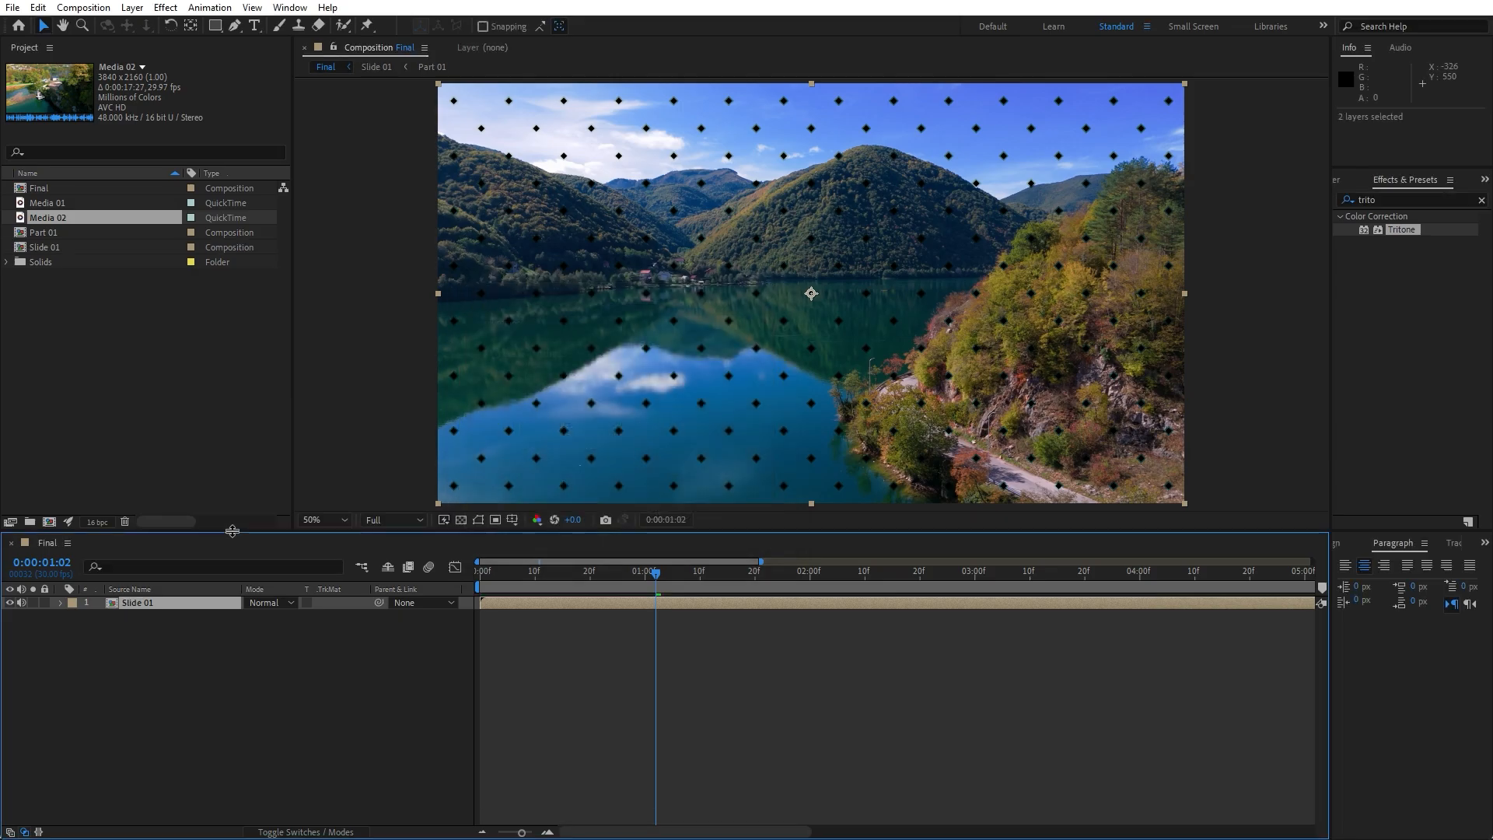
left_click(540, 571)
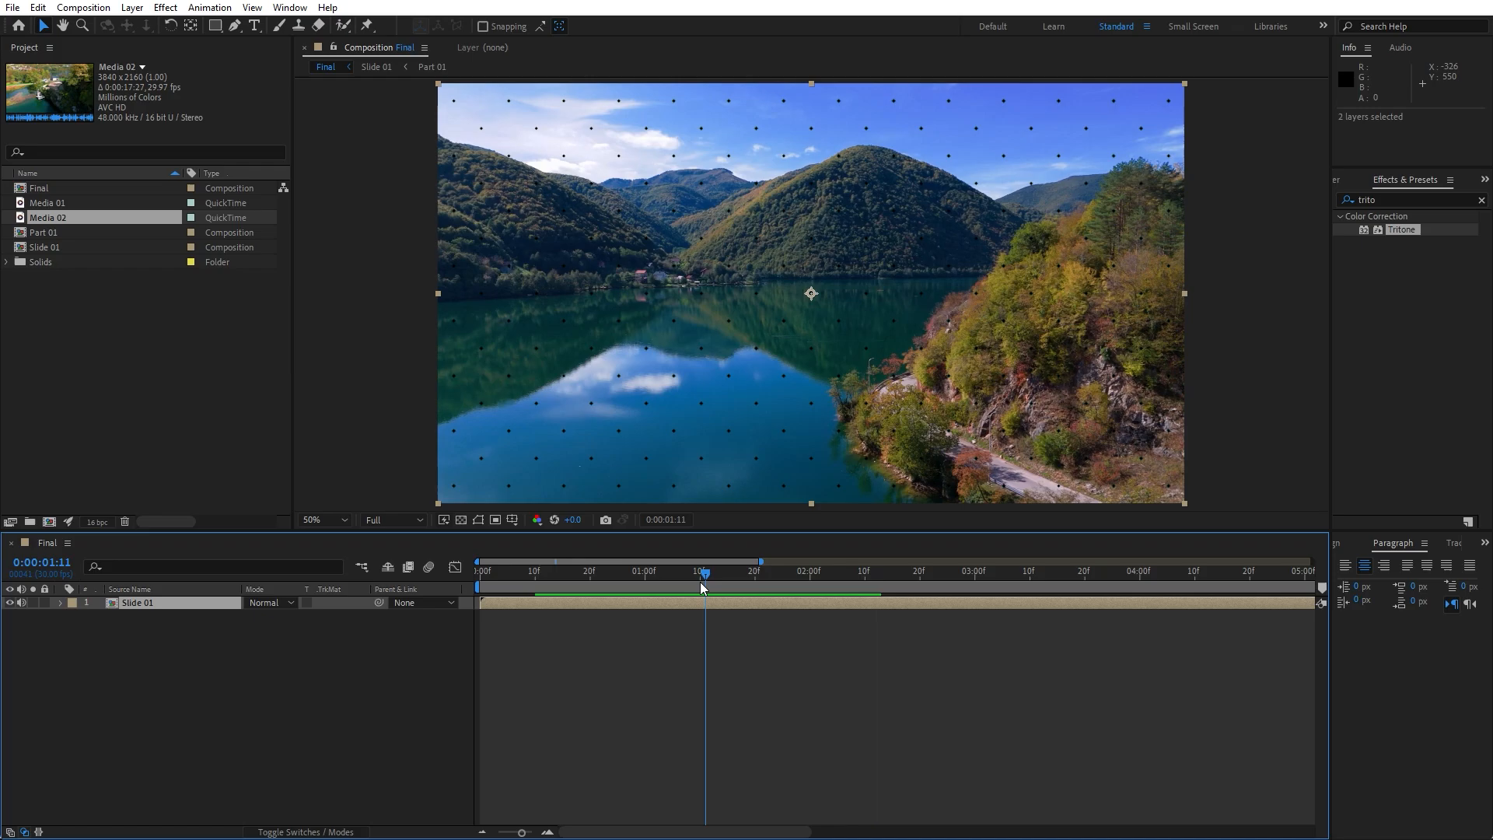
left_click_drag(706, 582, 694, 582)
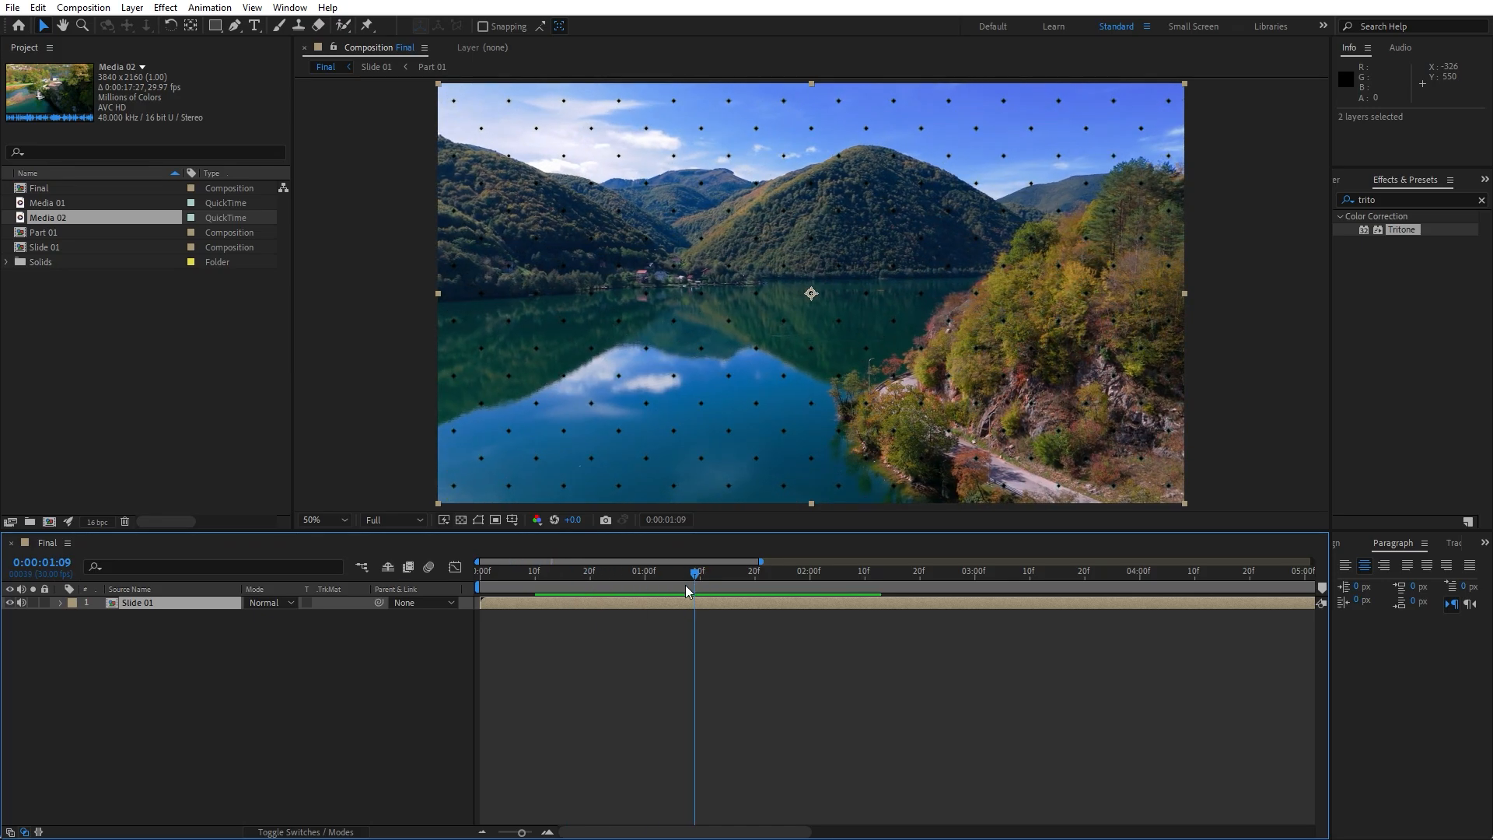
left_click(45, 247)
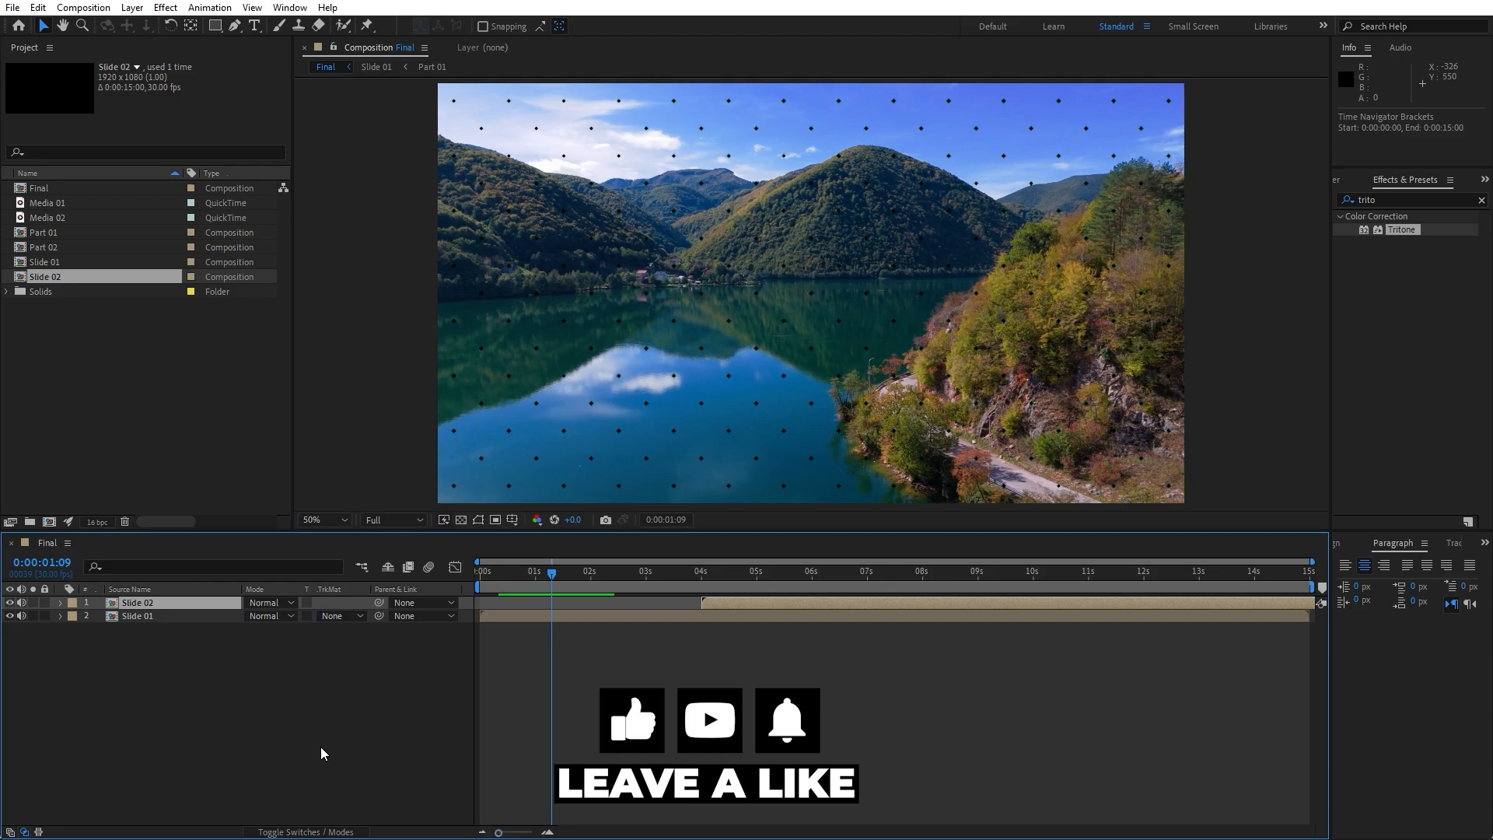
Open the duplicated Slide 02 composition from the Project panel
double_click(45, 277)
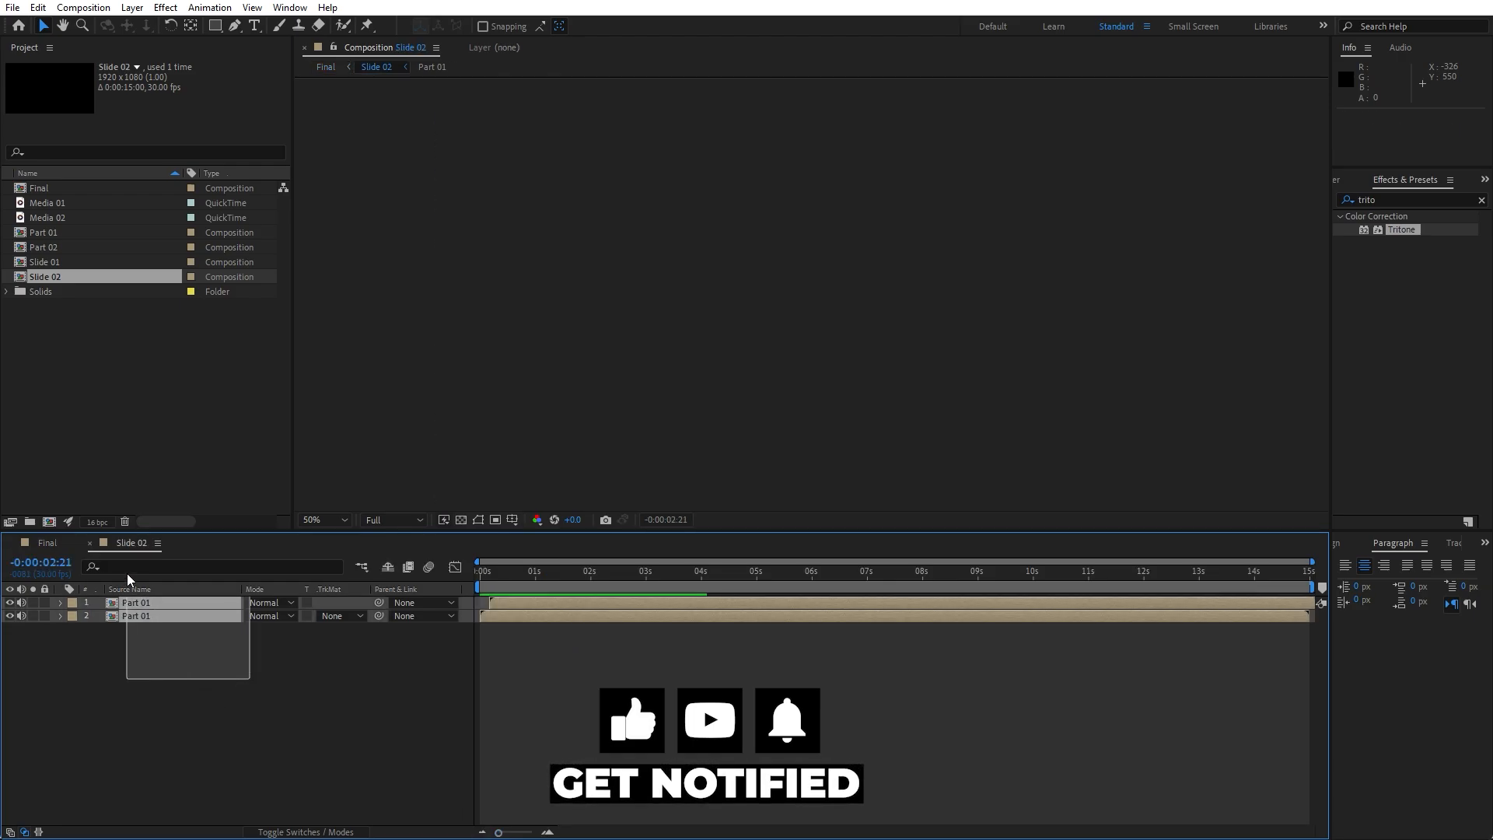
Replace Slide 02's layers with Part 02 and swap Part 02's footage to Media 02
left_click(44, 247)
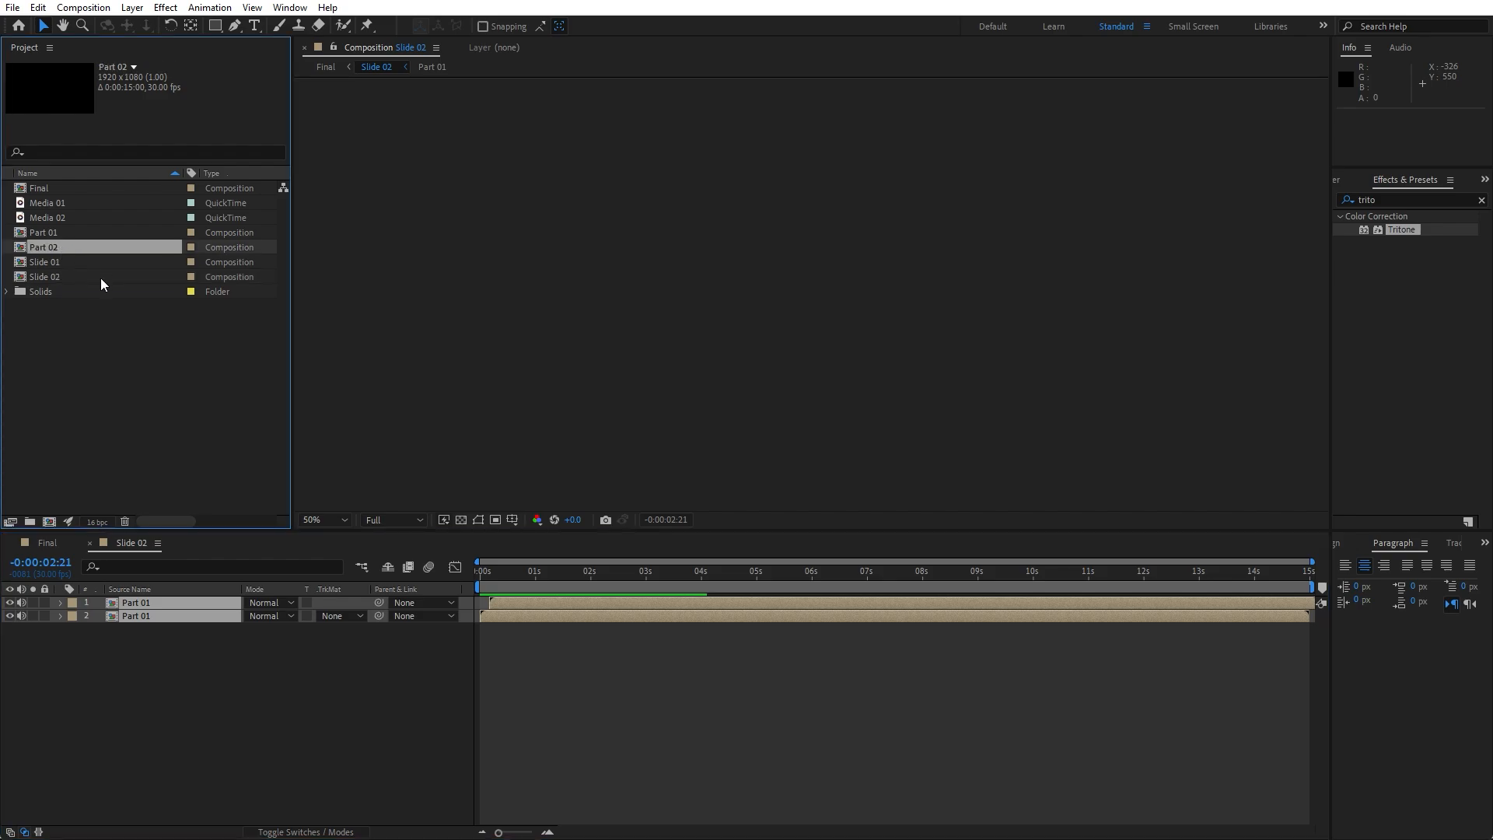
mouse_move(122, 306)
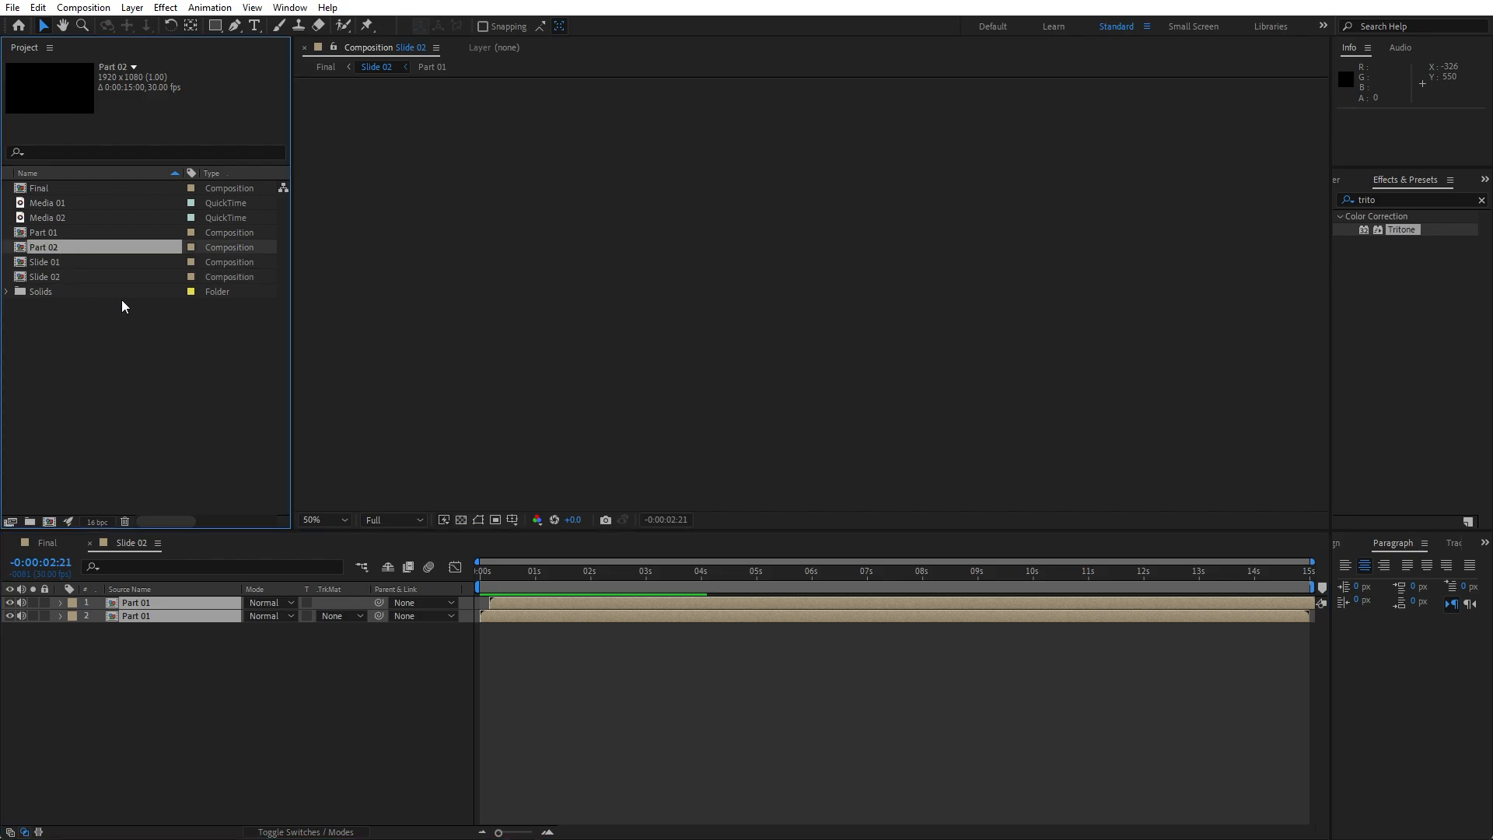
mouse_move(49, 248)
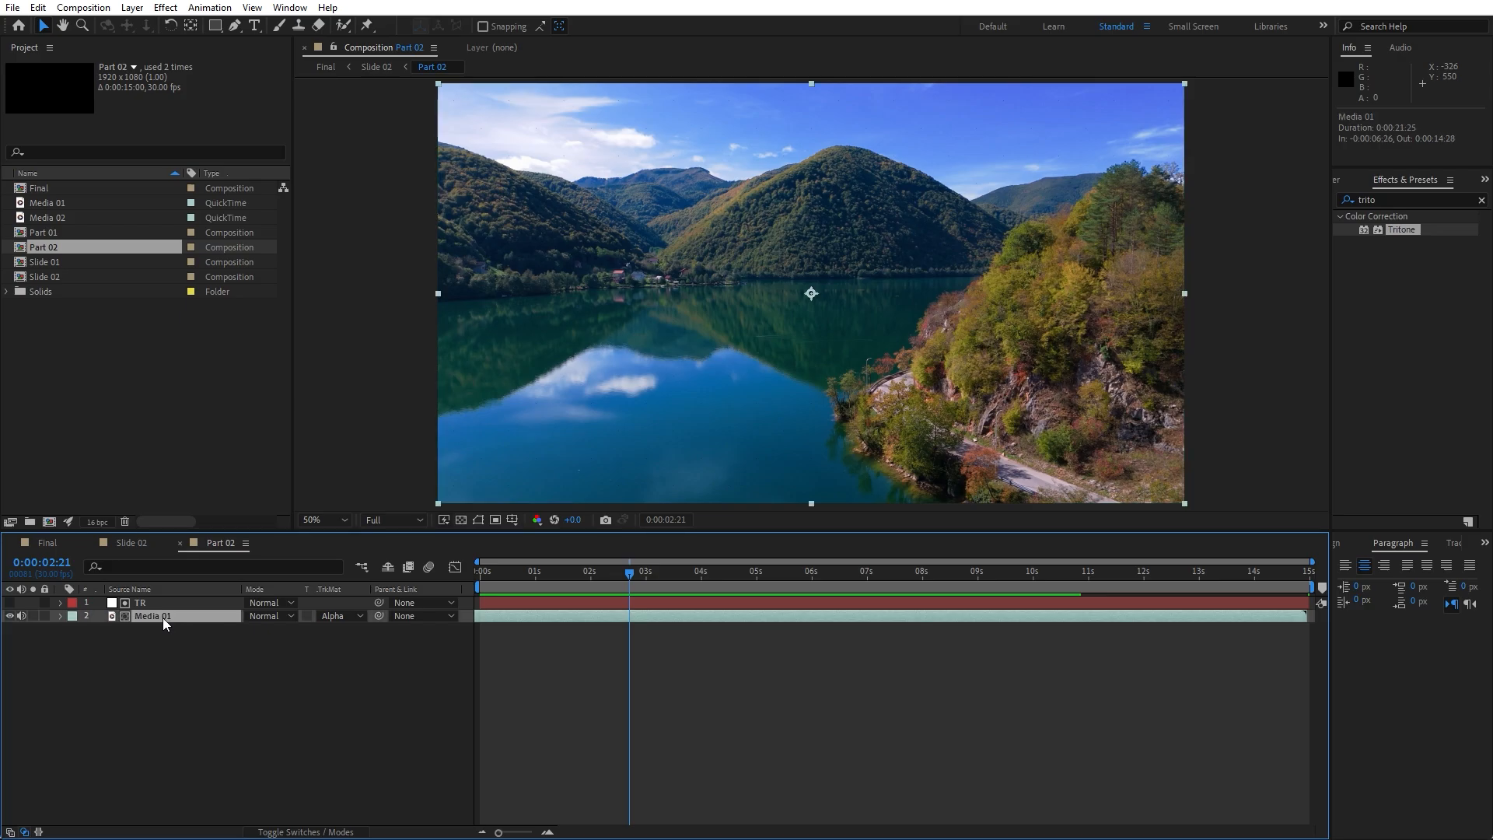
left_click(49, 218)
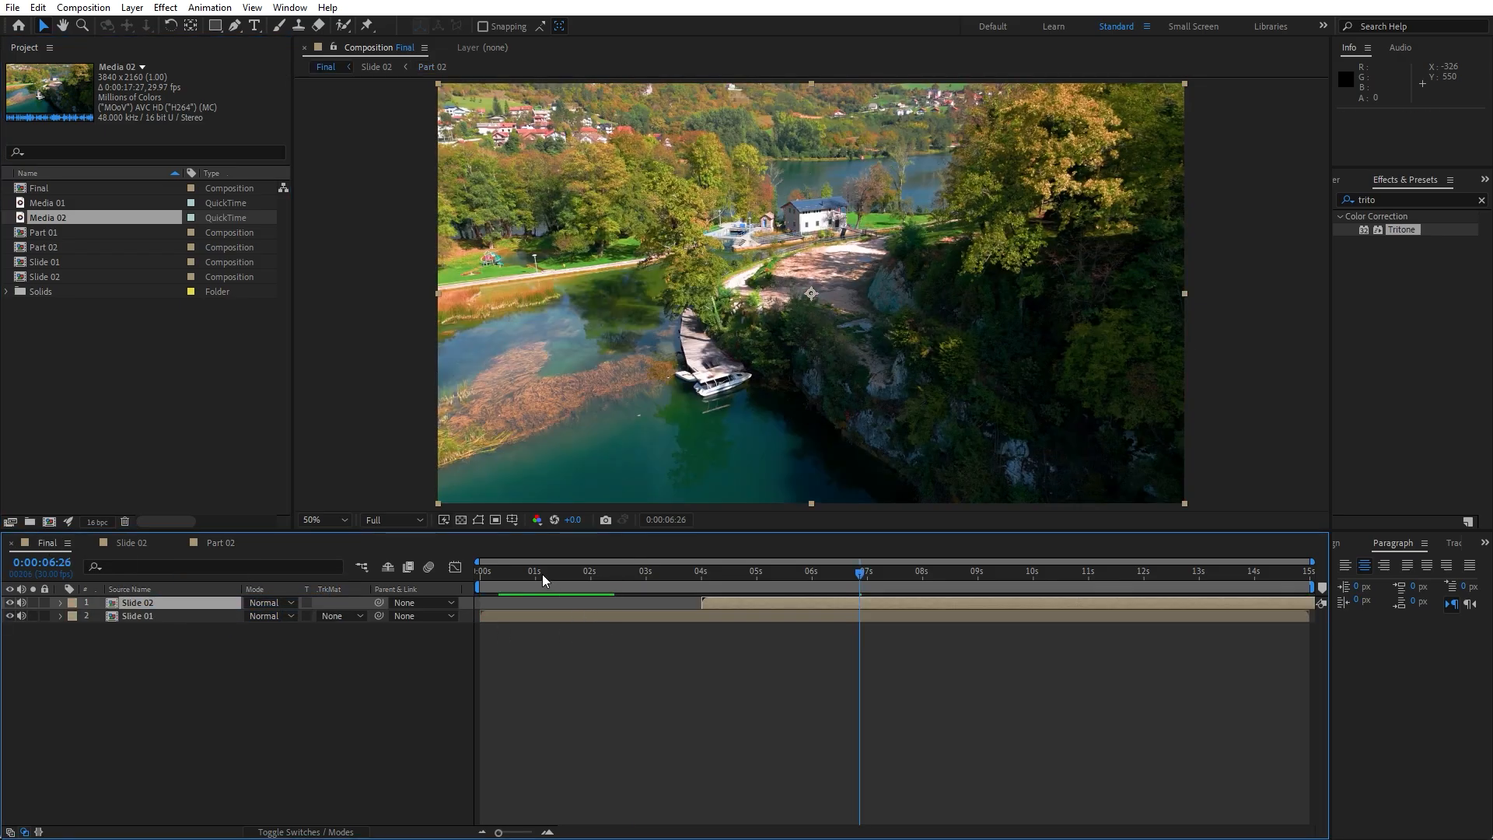
Check Tritone on the lower Part 02 layer and view the transition at frame 15
left_click(520, 570)
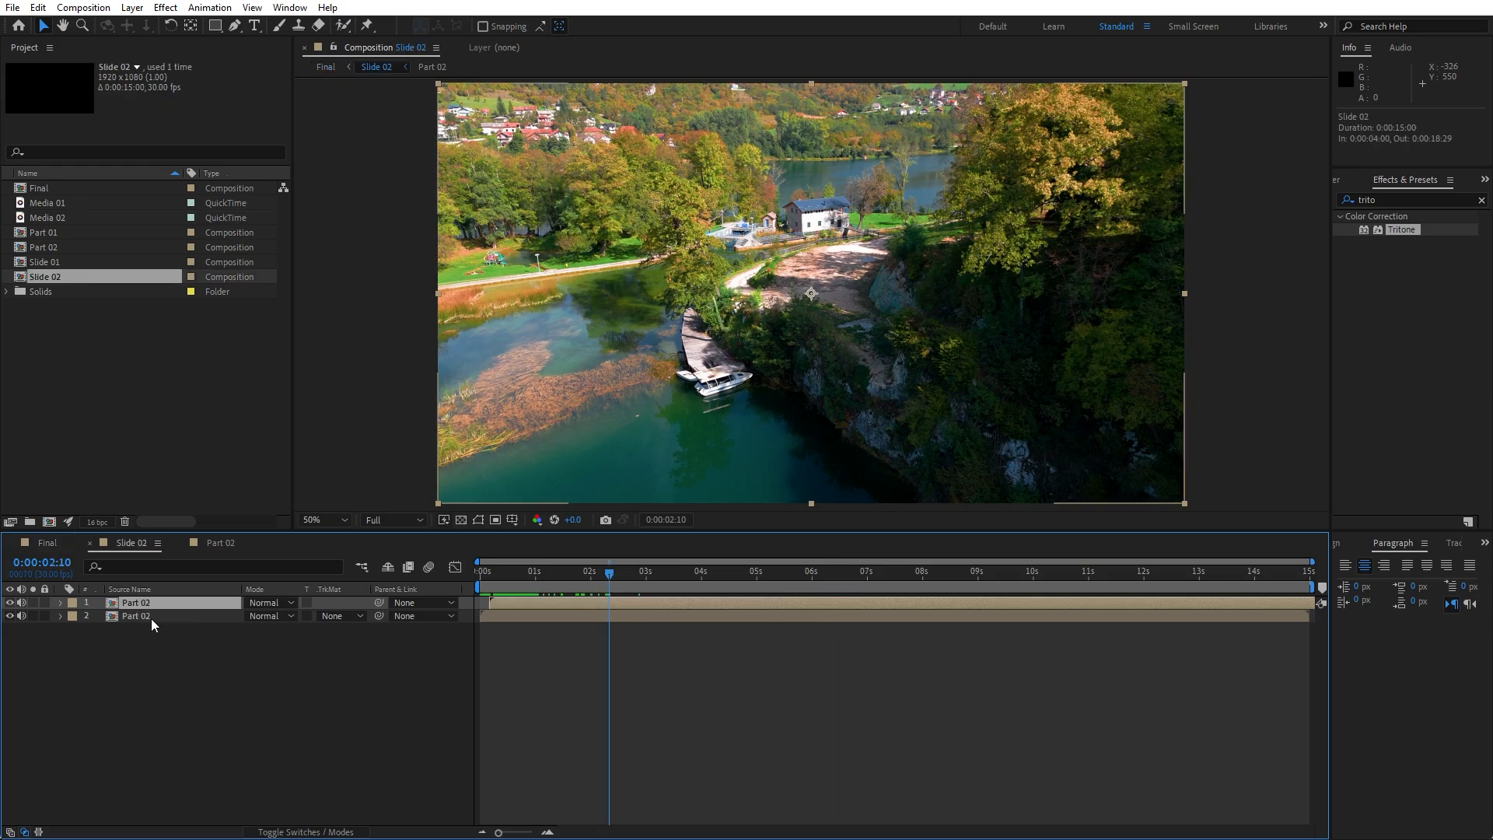
left_click(135, 615)
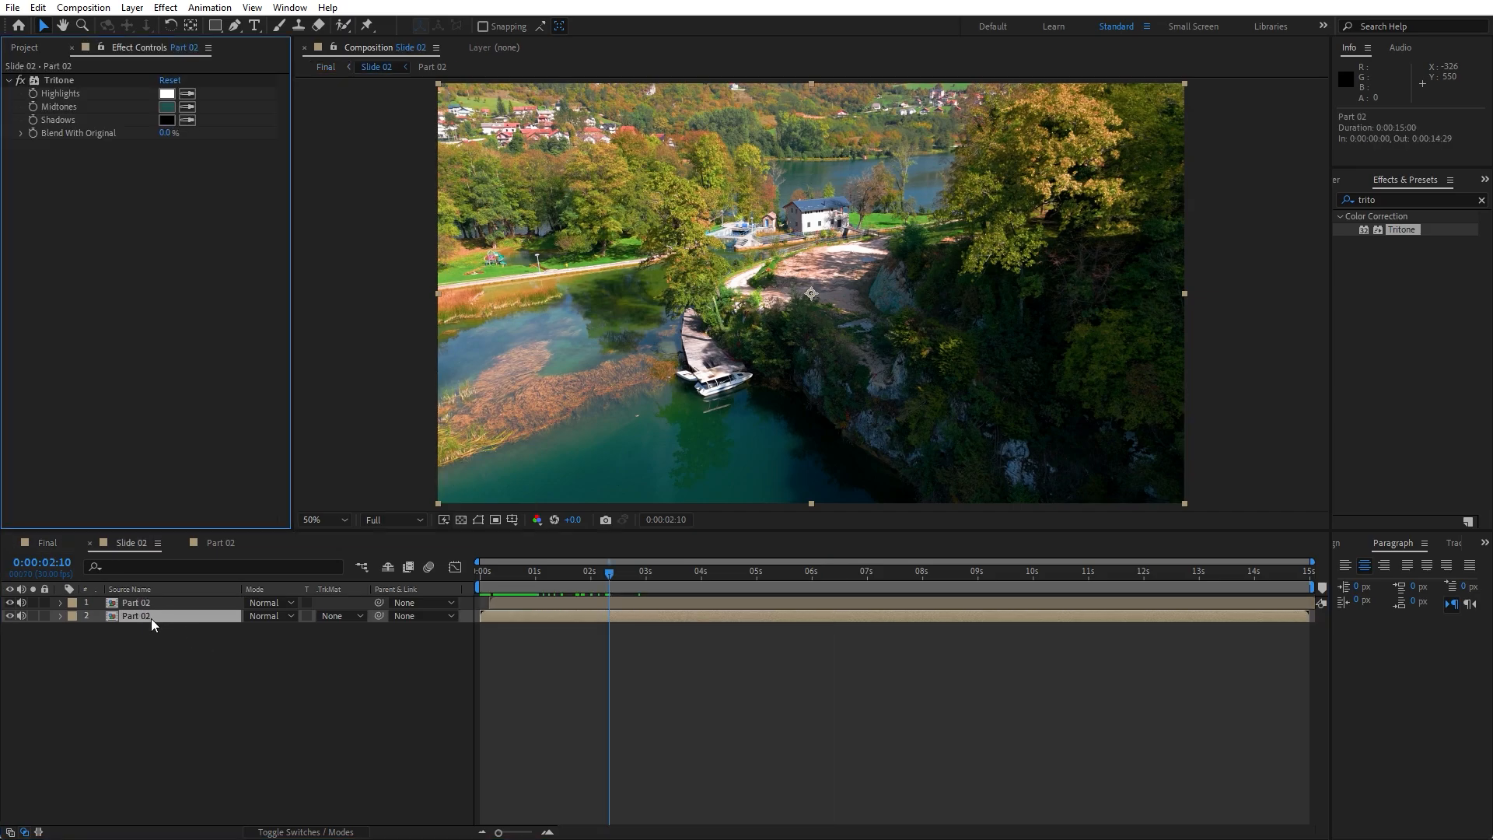
left_click(507, 570)
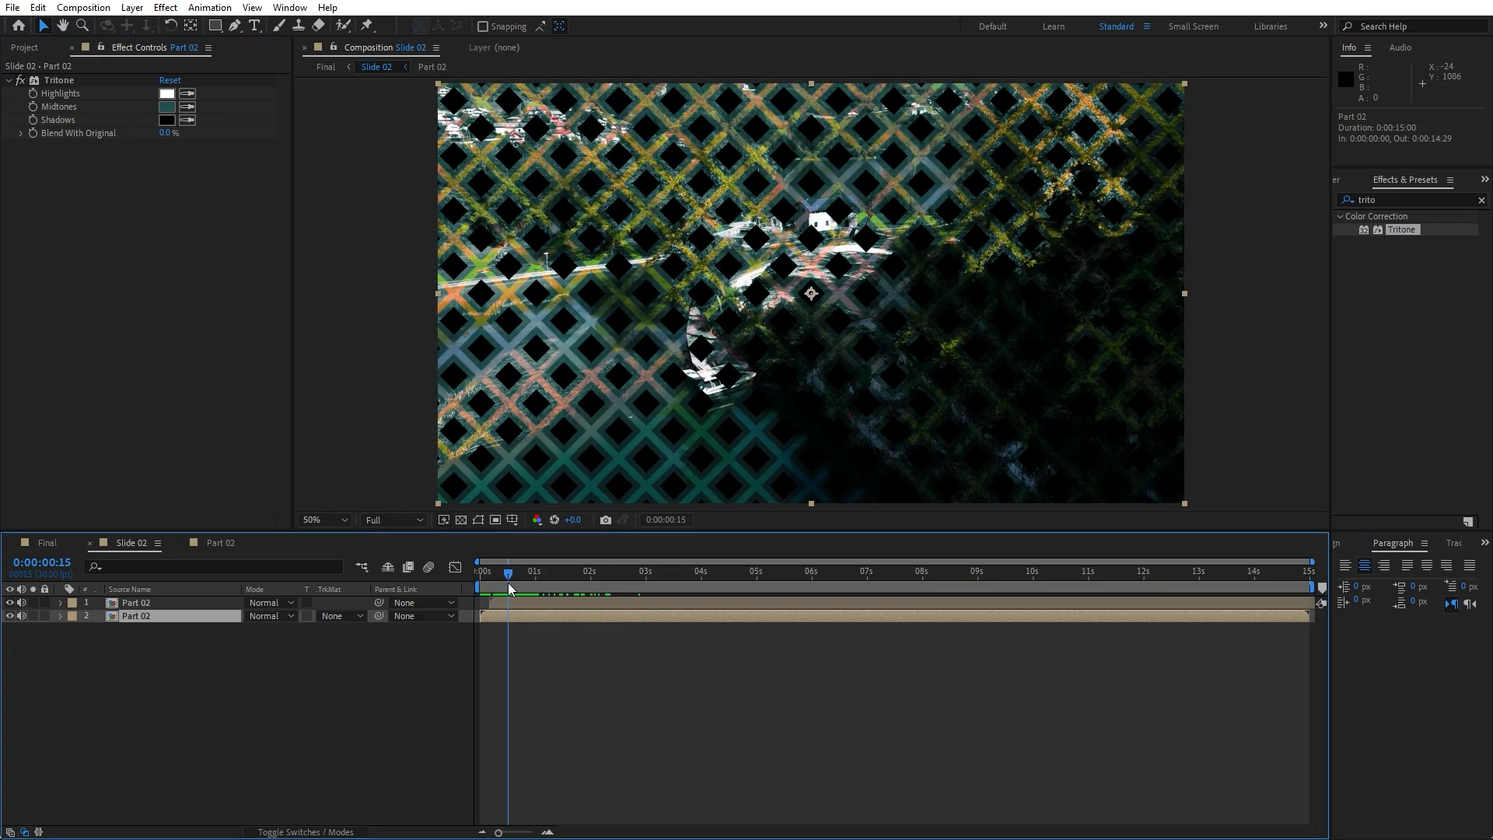